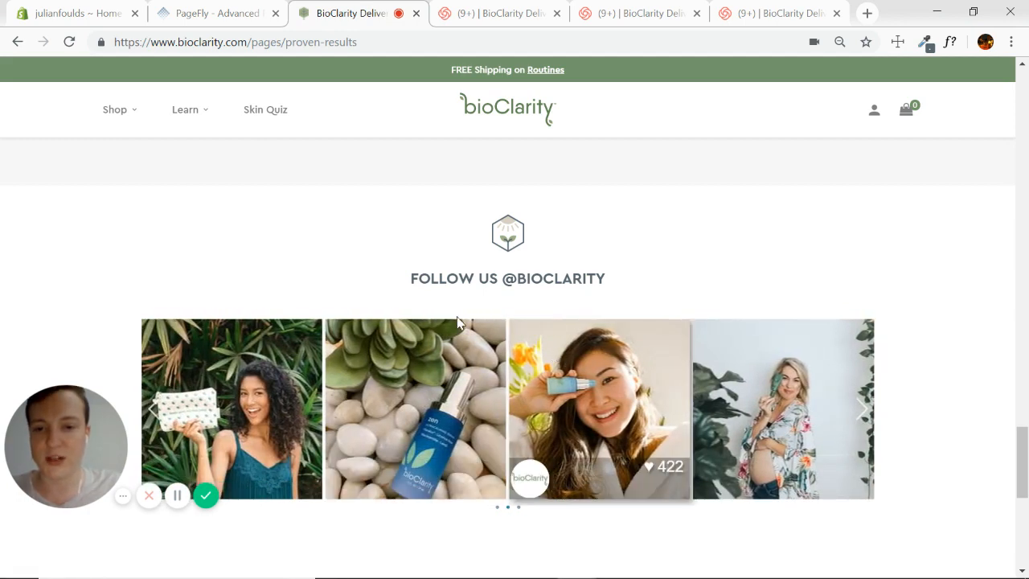
Scroll the editor canvas past Fans LOVE us and Shop More Products to the slideshow section
click(153, 409)
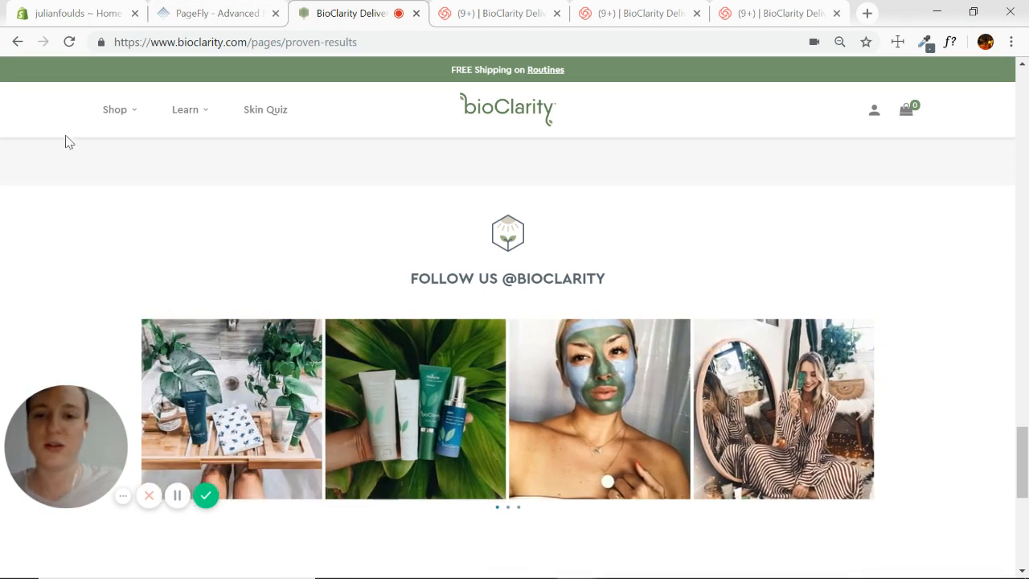
click(215, 13)
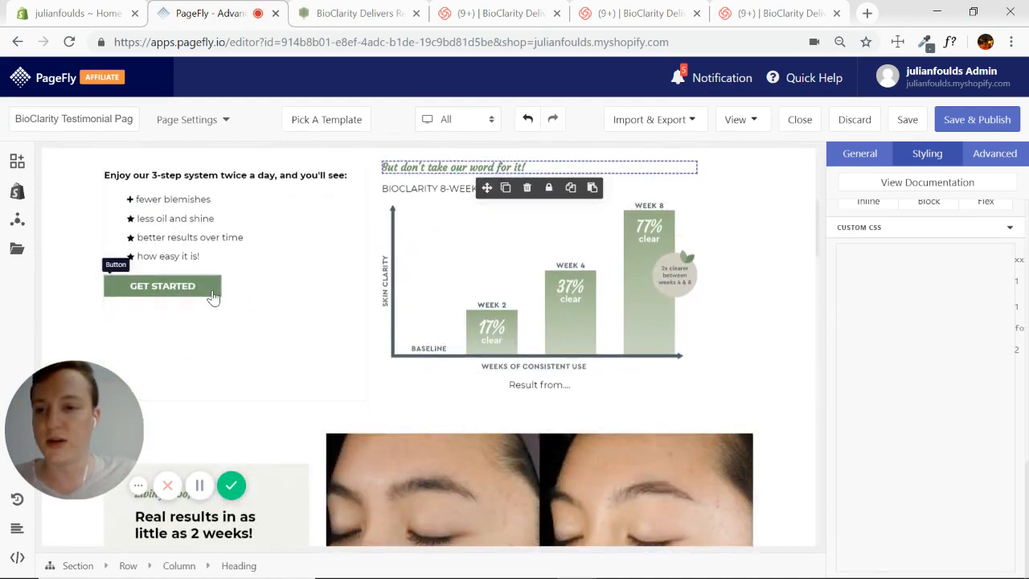
scroll(down, 3)
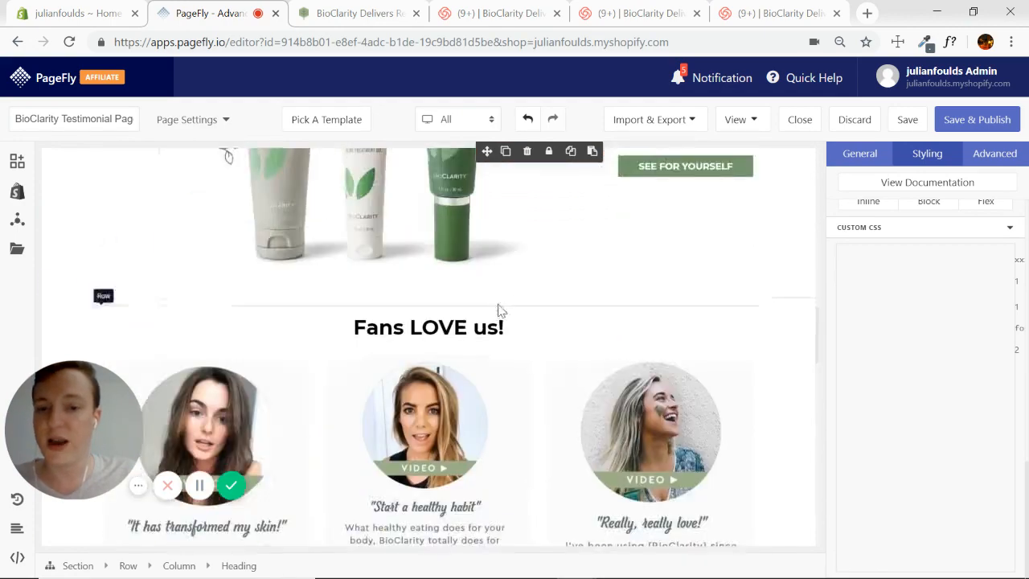
scroll(down, 3)
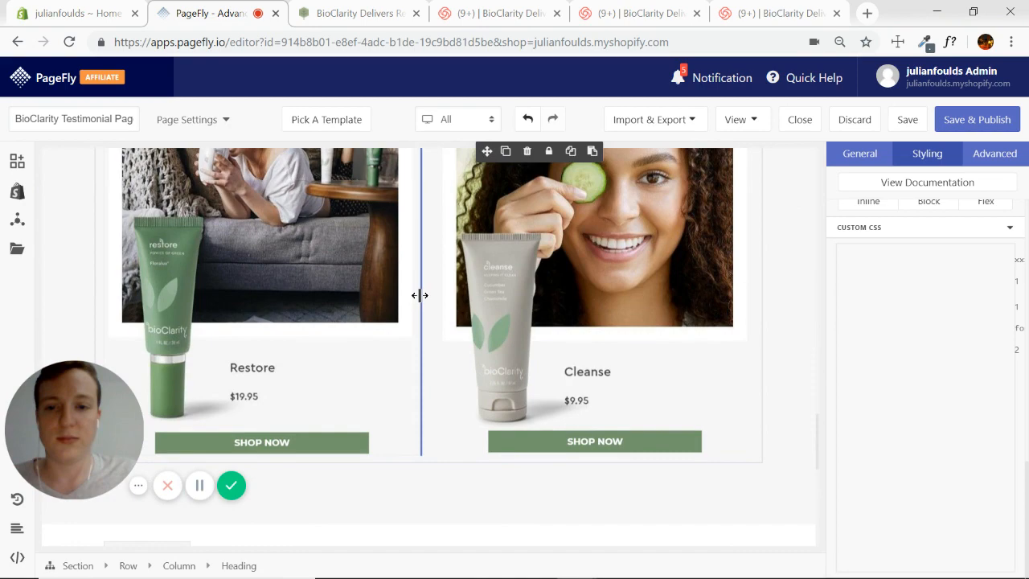
scroll(up, 3)
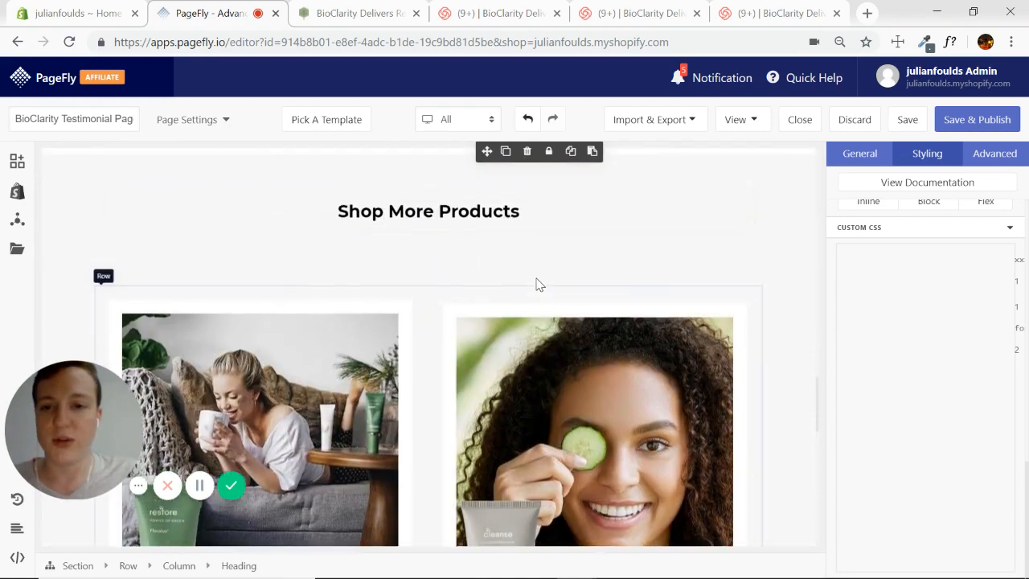
scroll(down, 3)
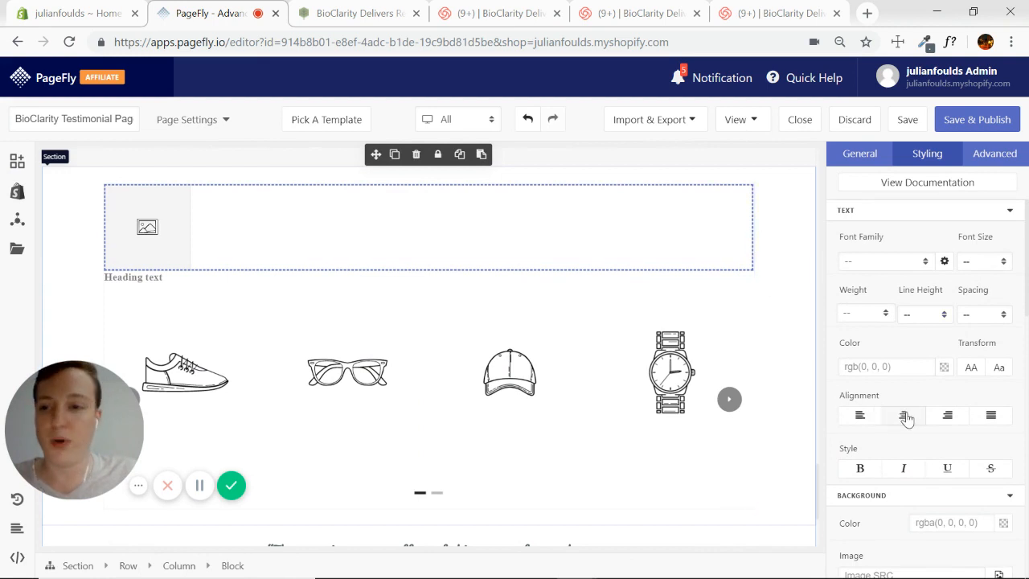
Centre the Image element and upload the hexagon BioClarity icon from the BioClarity folder
click(903, 414)
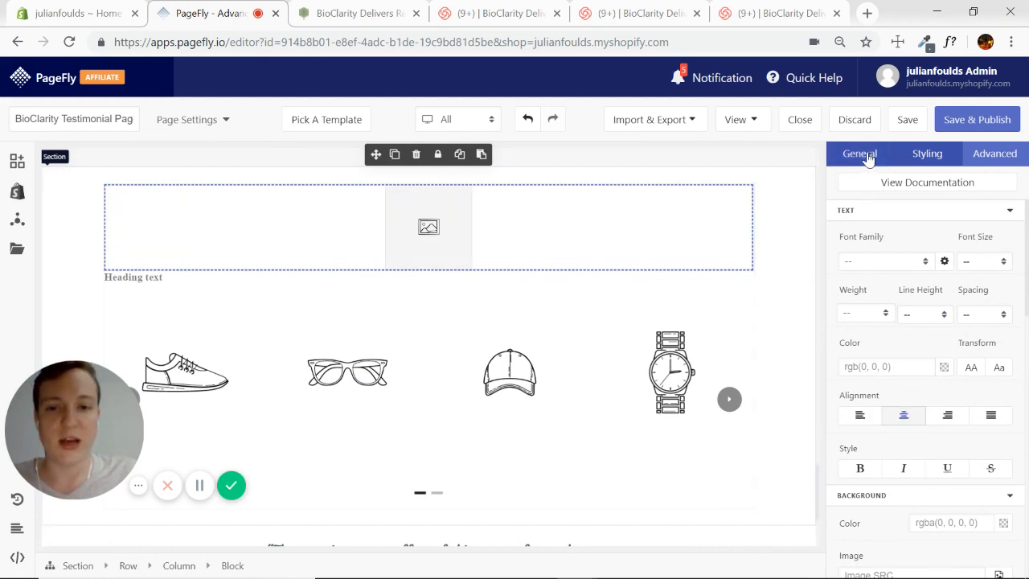
click(428, 227)
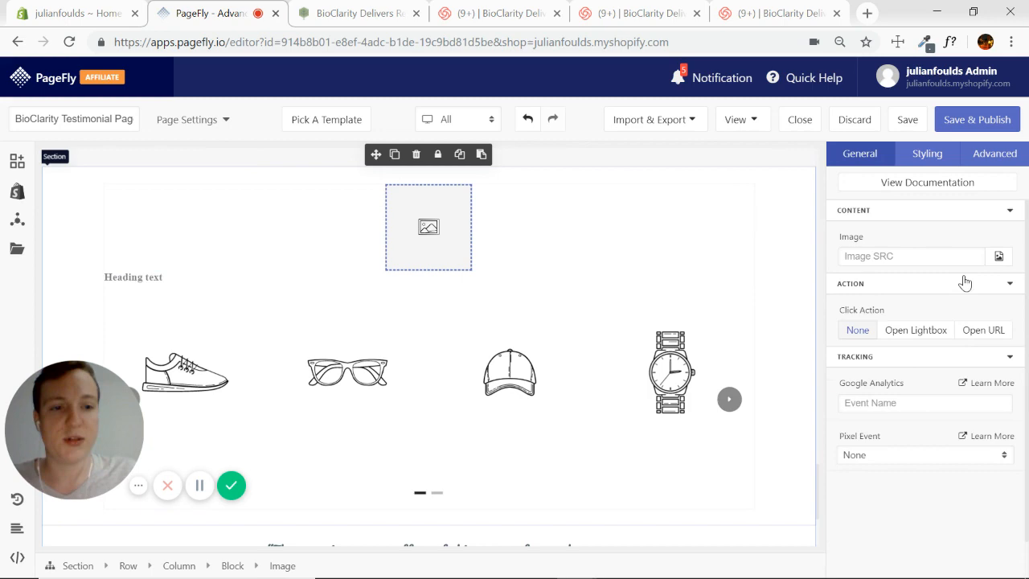
click(998, 255)
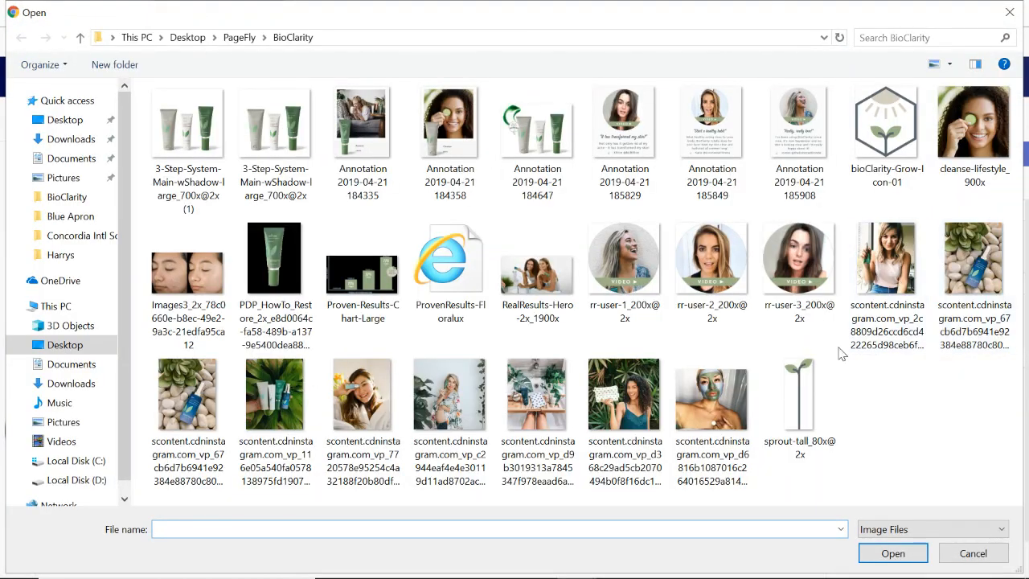
click(363, 394)
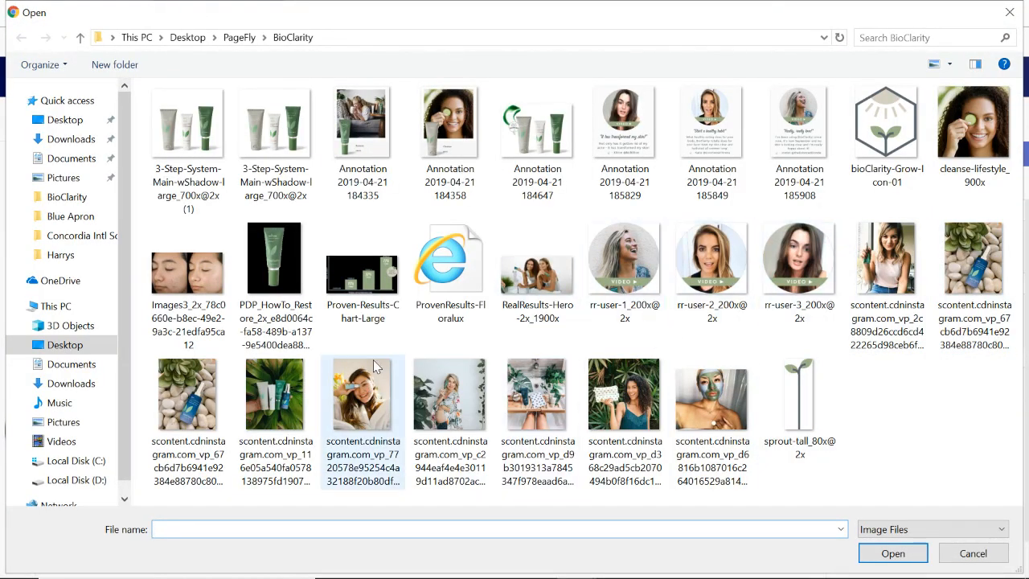
click(887, 131)
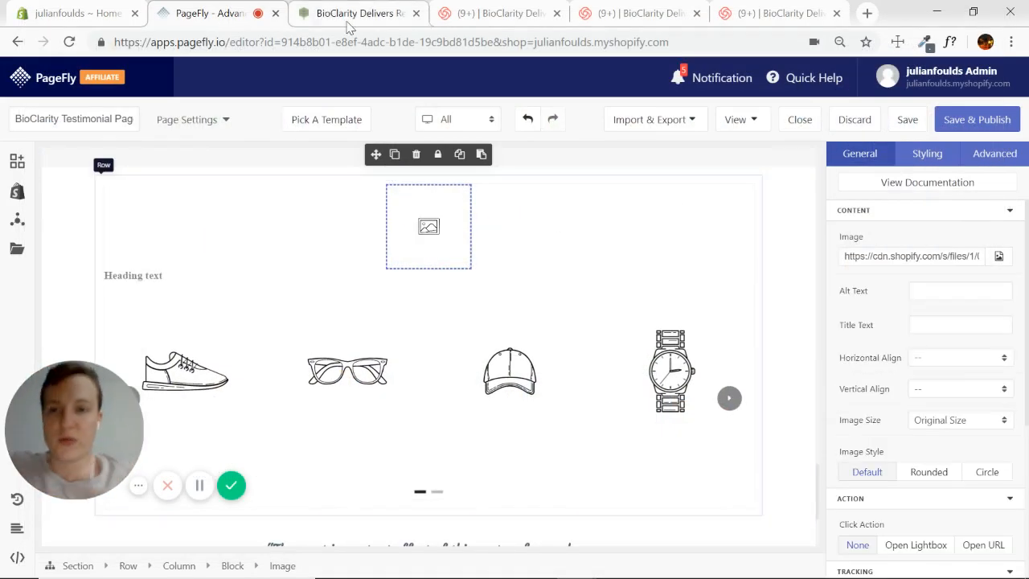
Compare the icon at Mini - 50px size against the original BioClarity section
click(351, 13)
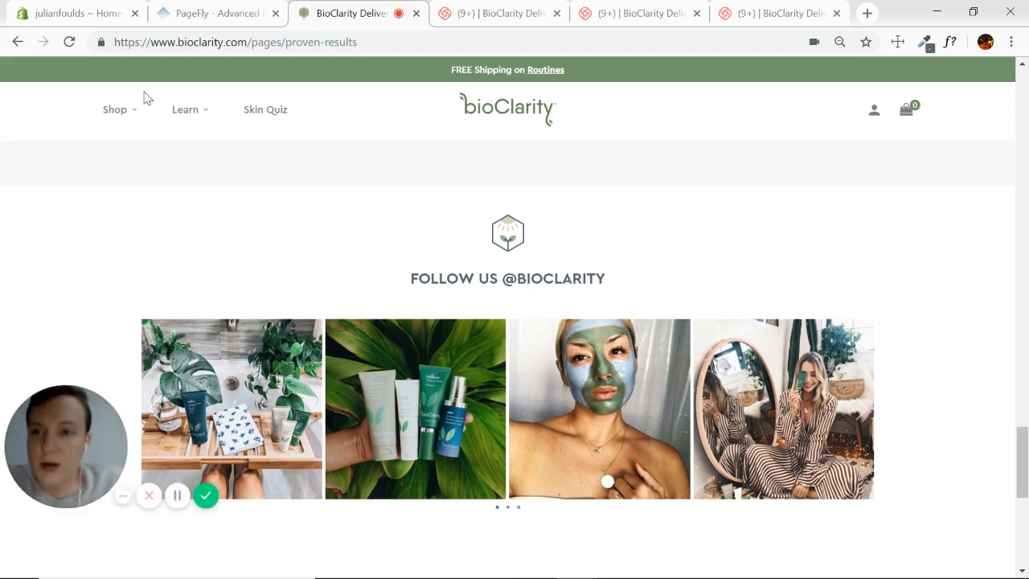
click(215, 13)
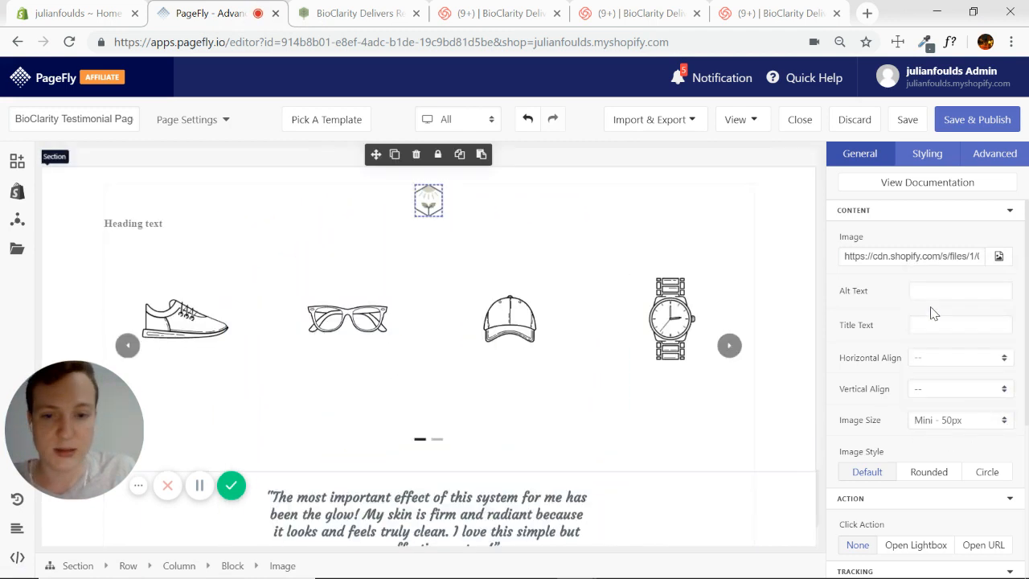
click(356, 13)
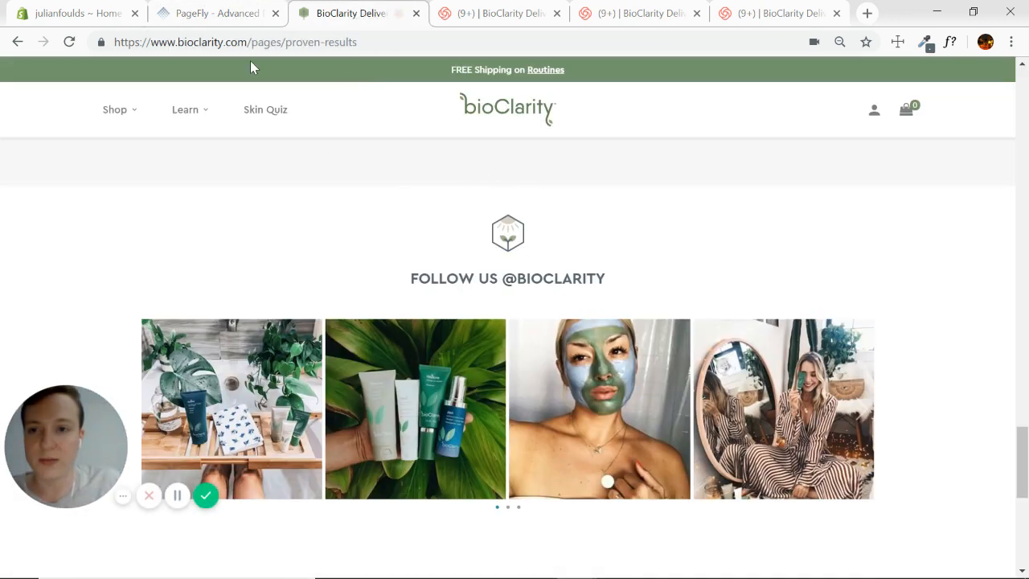
click(212, 13)
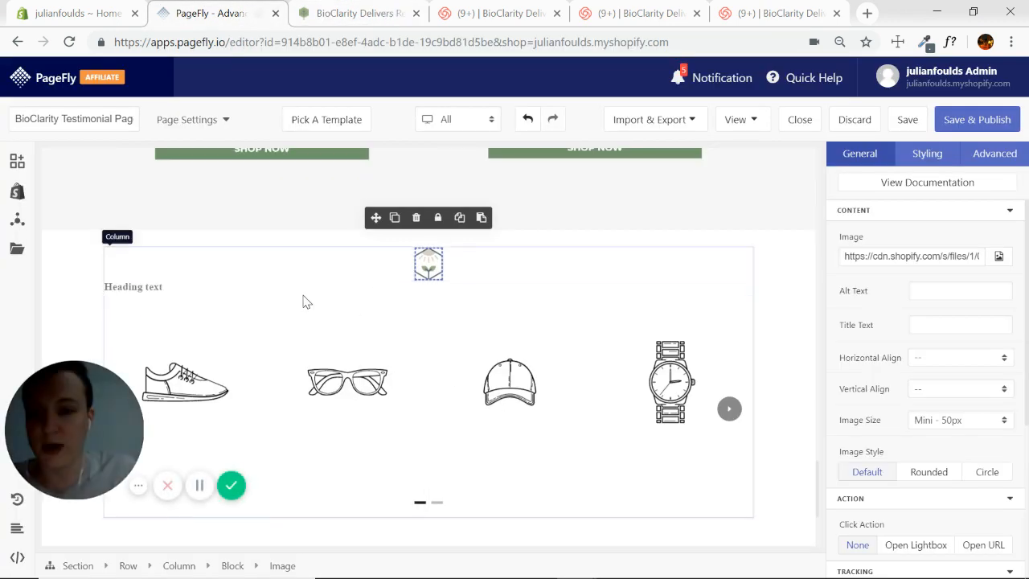
click(131, 286)
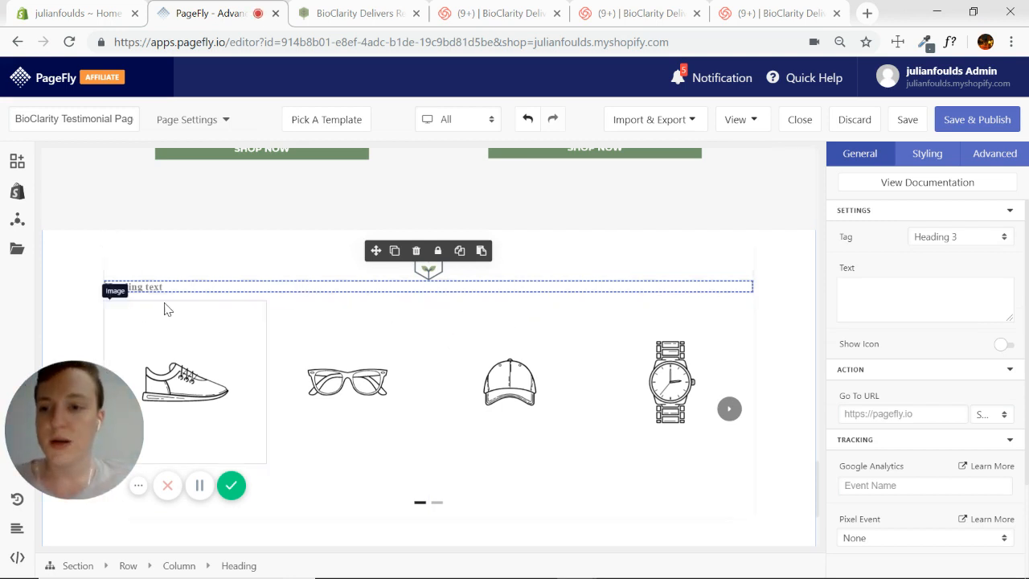
click(357, 13)
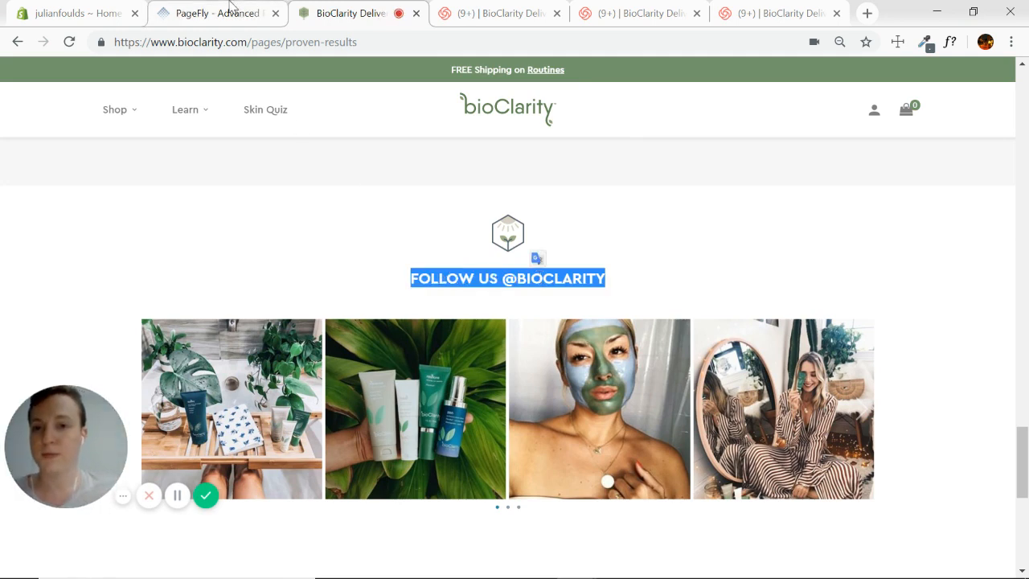
click(217, 12)
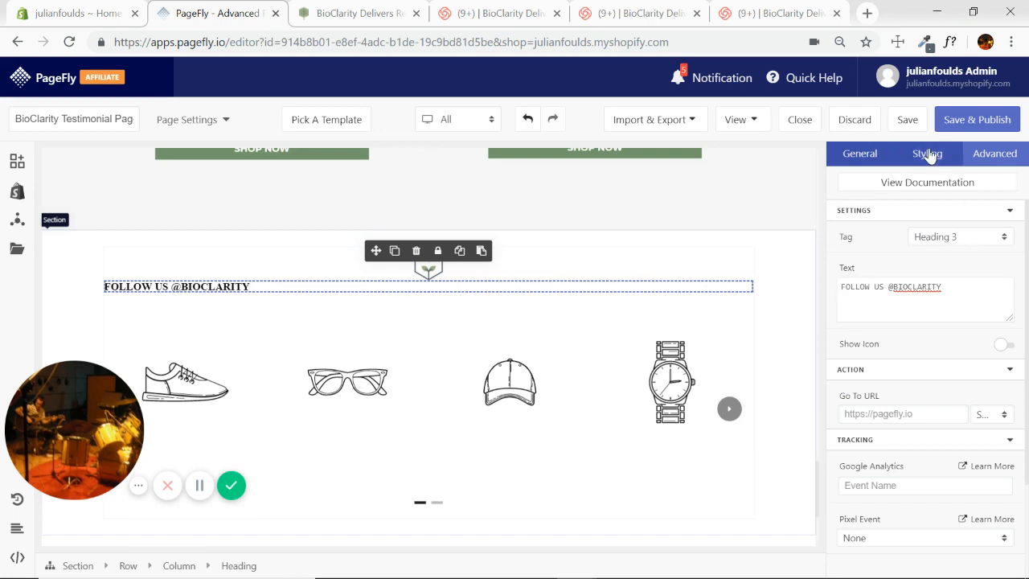
Style the heading in Montserrat with centre alignment
click(925, 154)
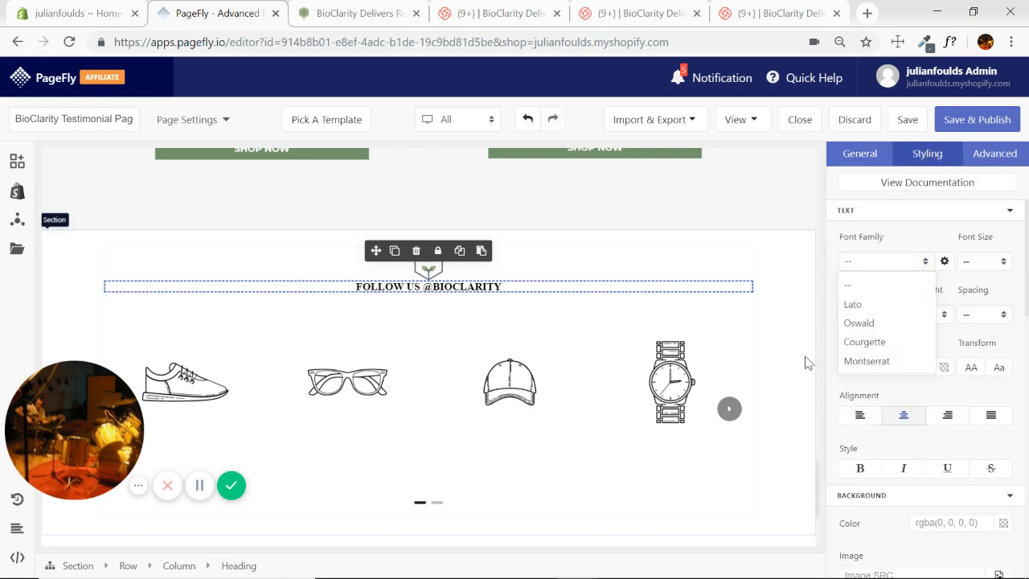
click(867, 360)
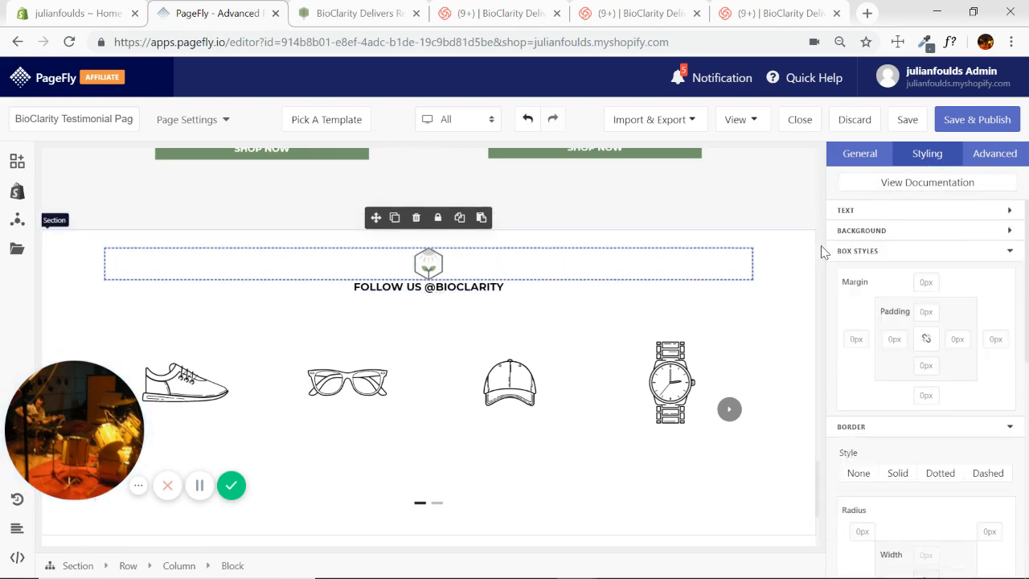
click(925, 366)
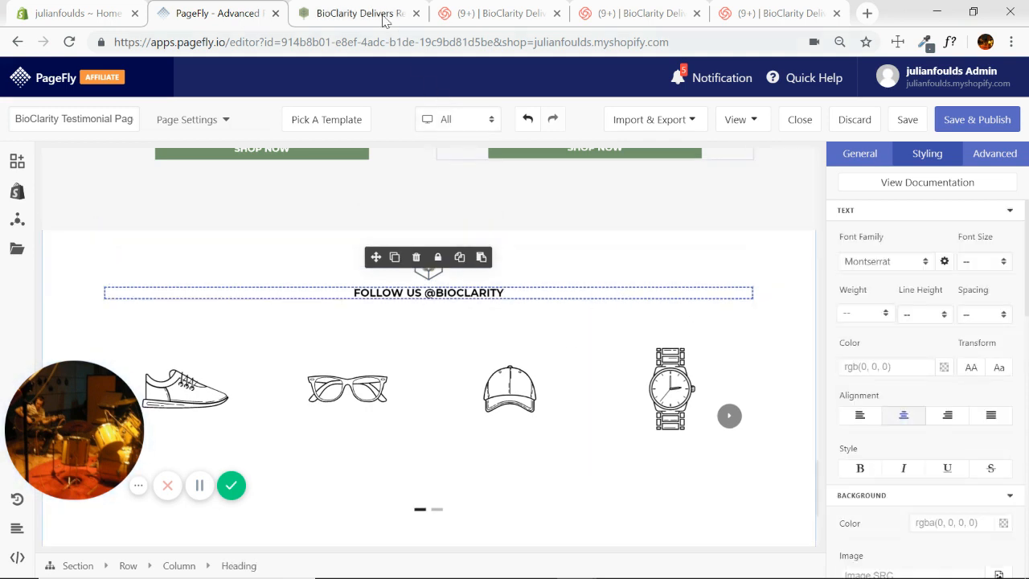
Add a Slideshow element below the heading and review its slides and navigation settings
click(357, 13)
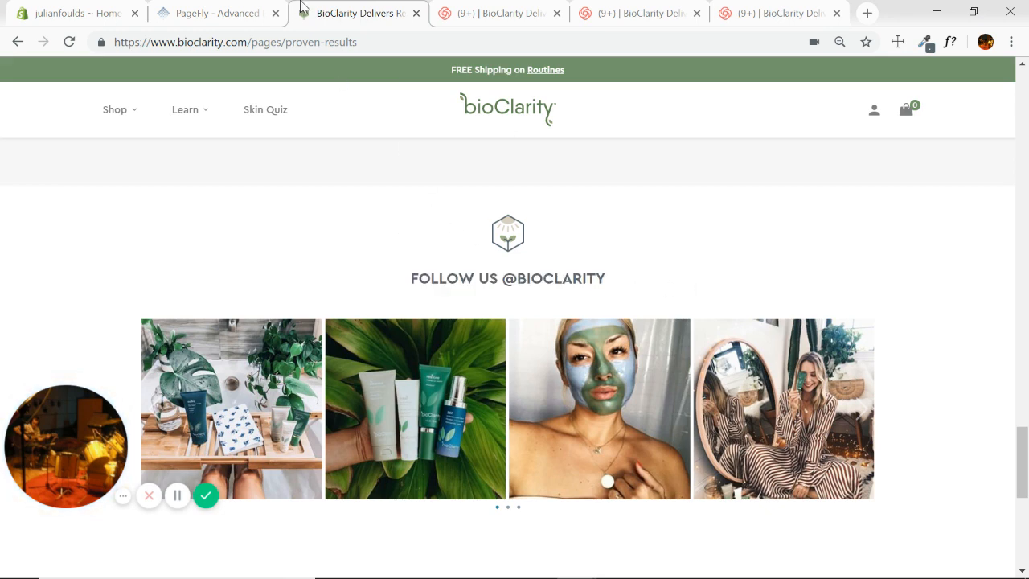
click(217, 13)
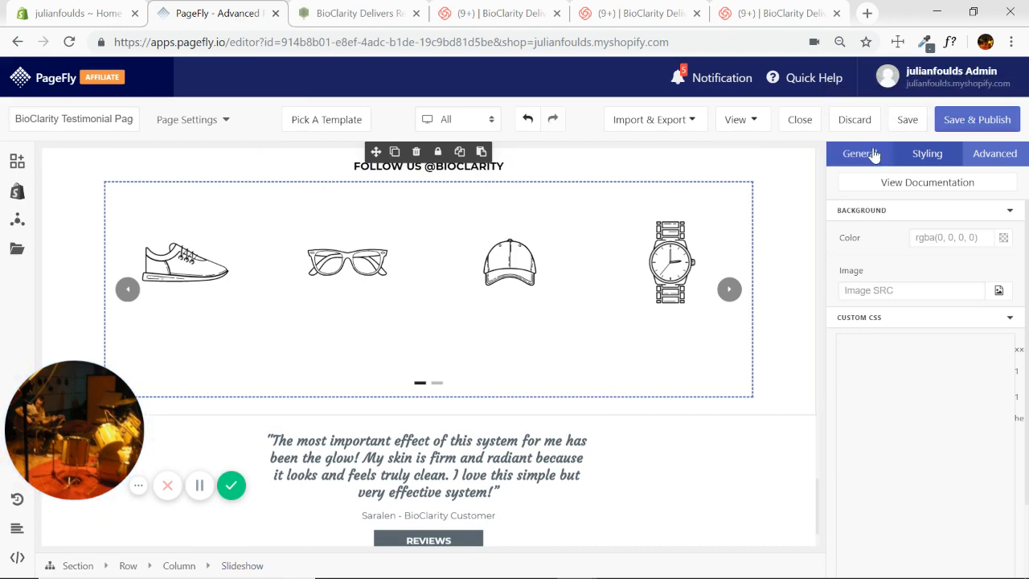
click(858, 154)
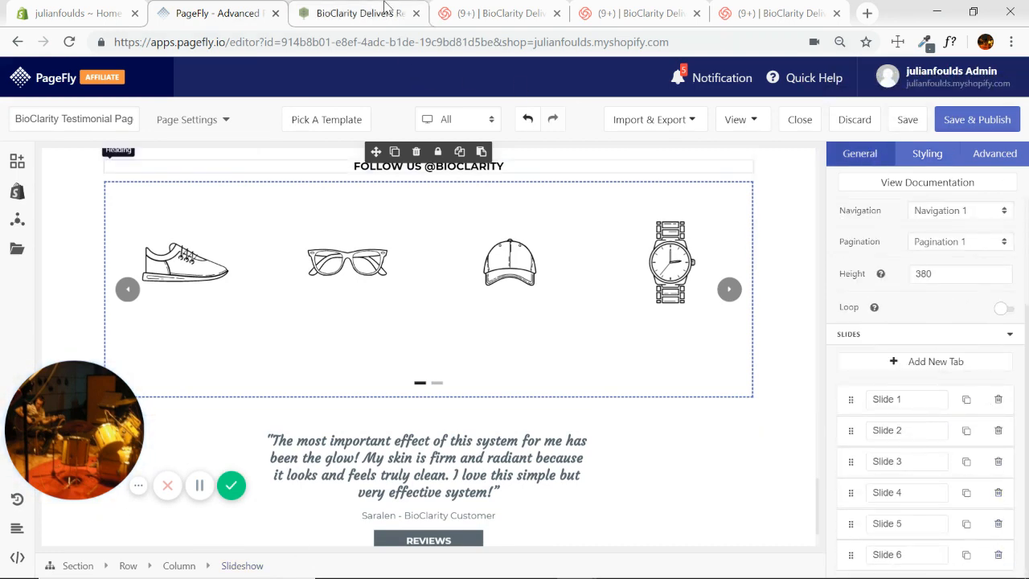
Check the reference BioClarity slideshow's next images for comparison
click(354, 13)
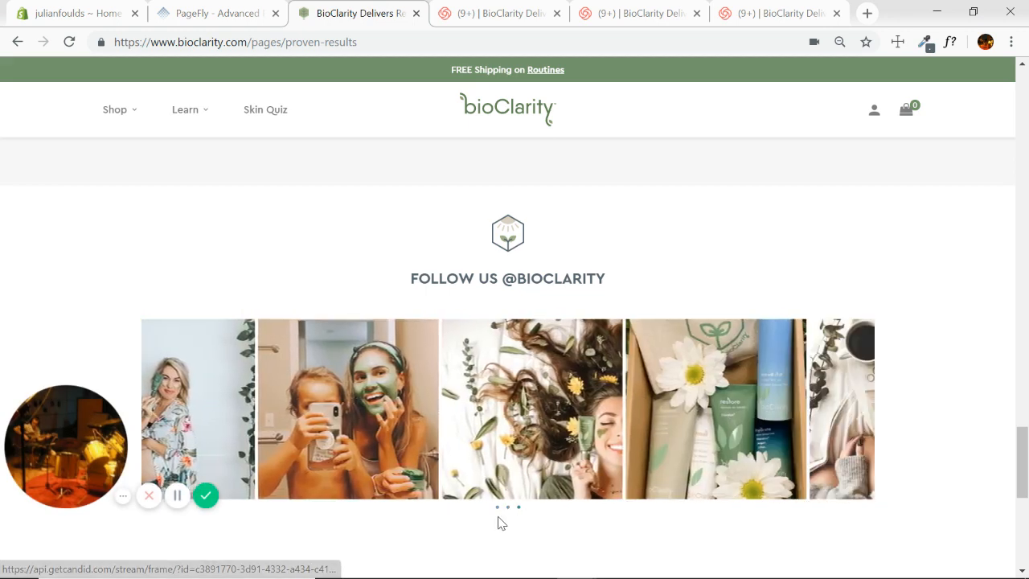
click(212, 13)
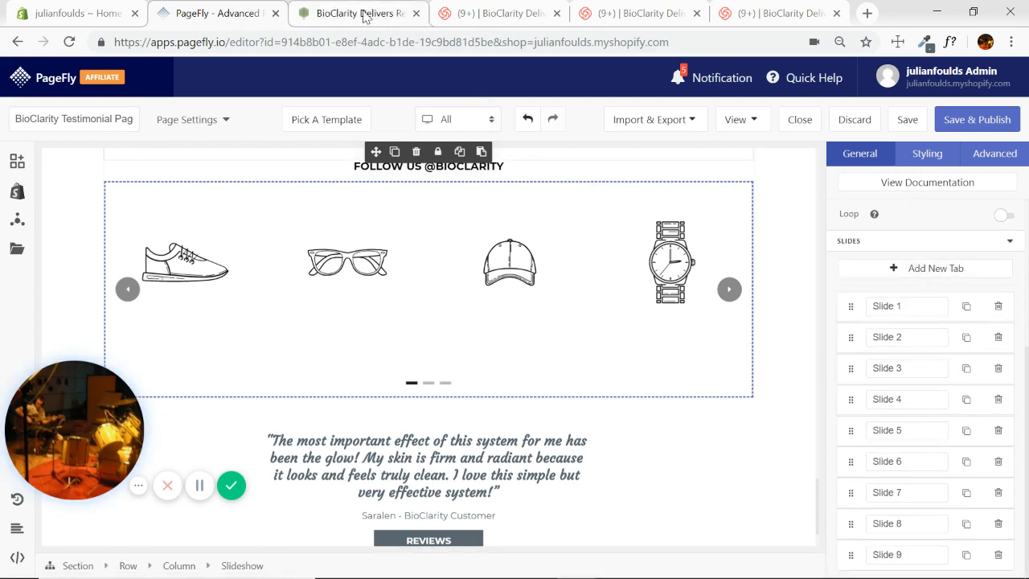
click(357, 12)
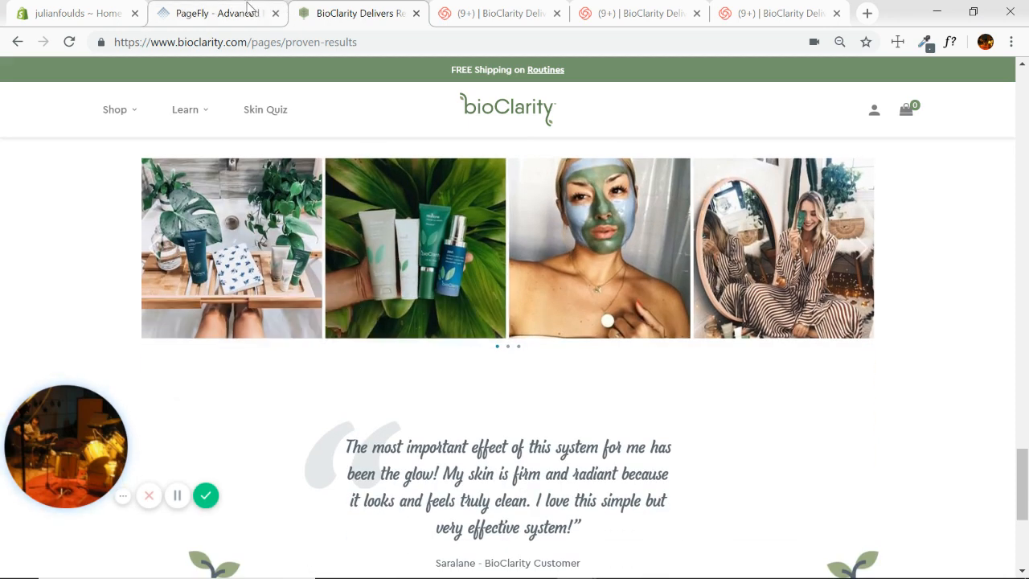
Replace the slide placeholder images with BioClarity lifestyle photos uploaded from the computer
click(217, 13)
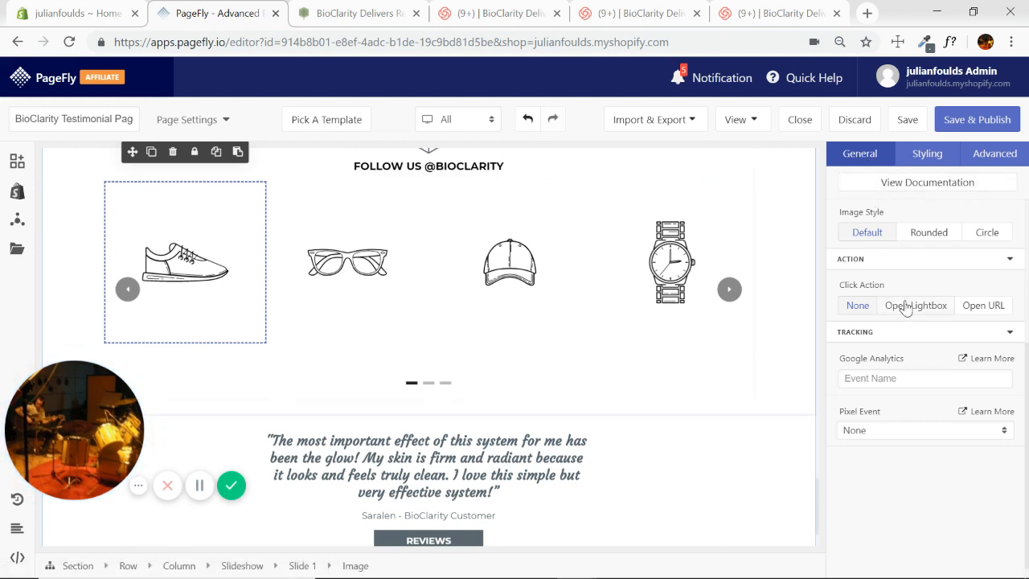
mouse_move(961, 276)
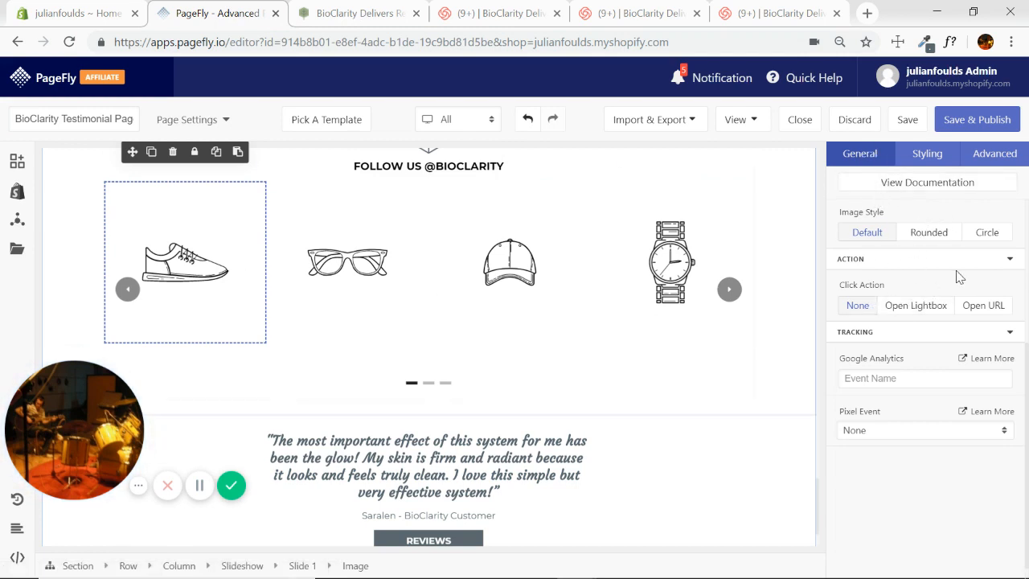
click(851, 209)
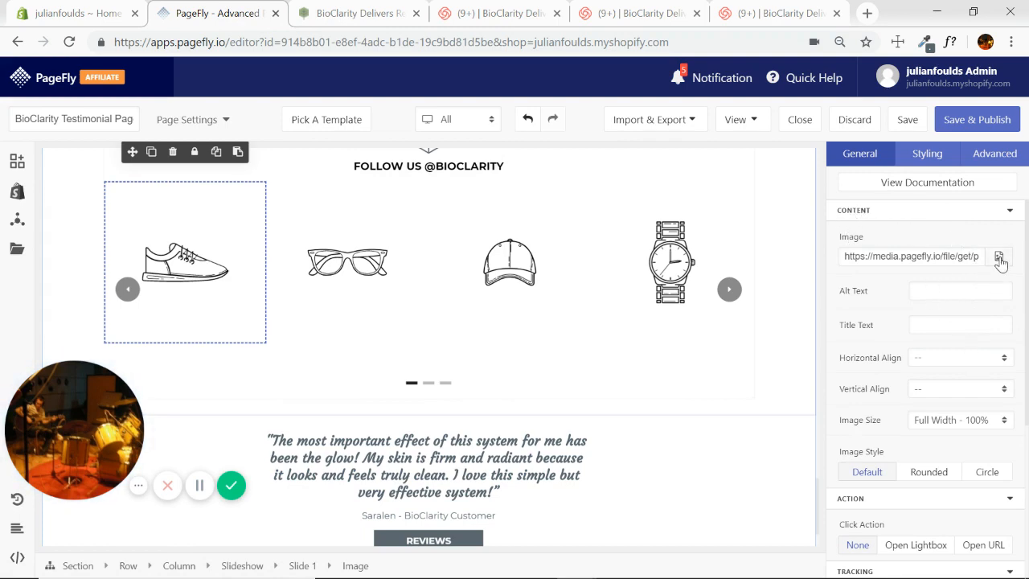
click(1000, 255)
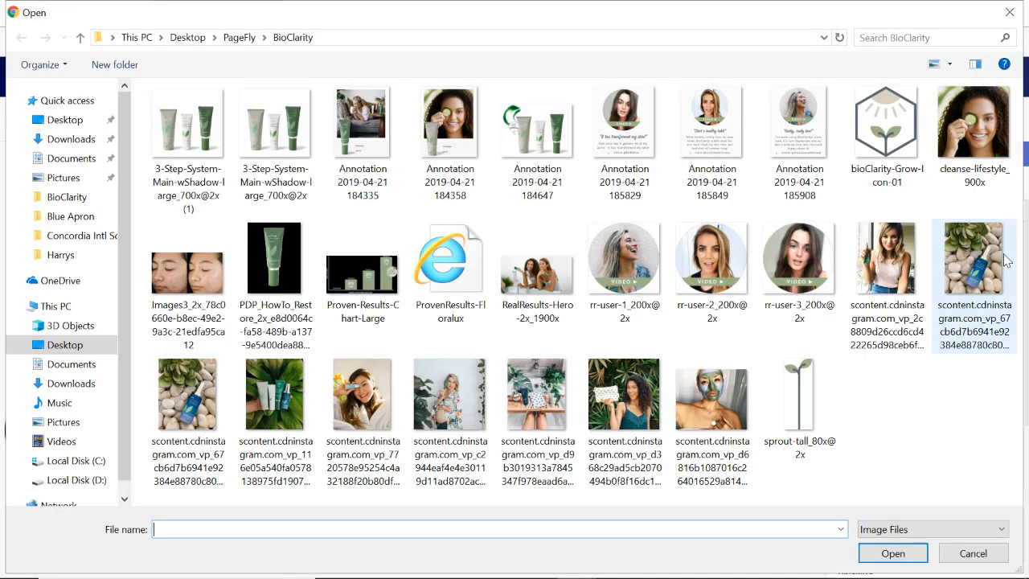
mouse_move(974, 257)
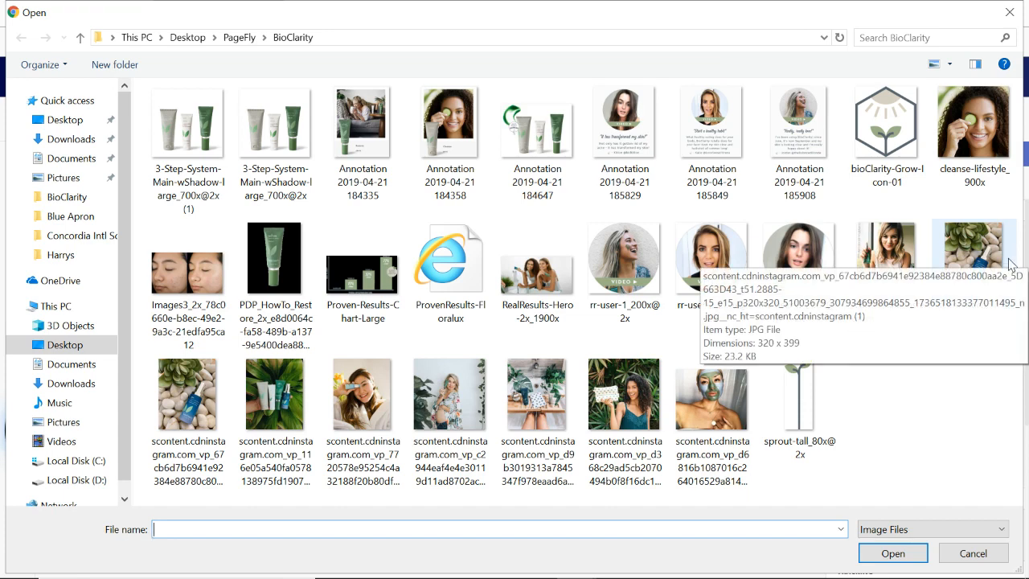
mouse_move(890, 452)
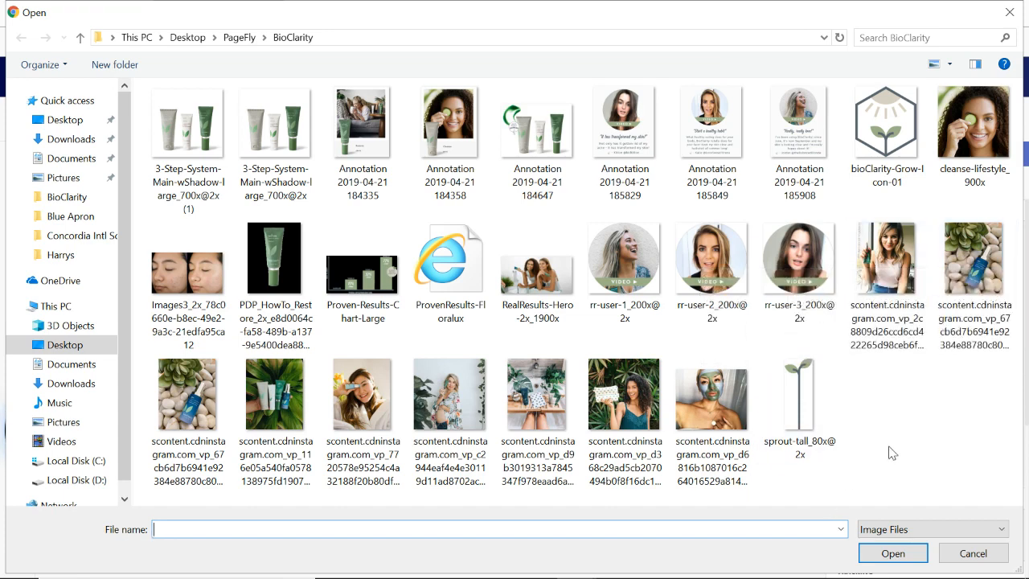
click(624, 145)
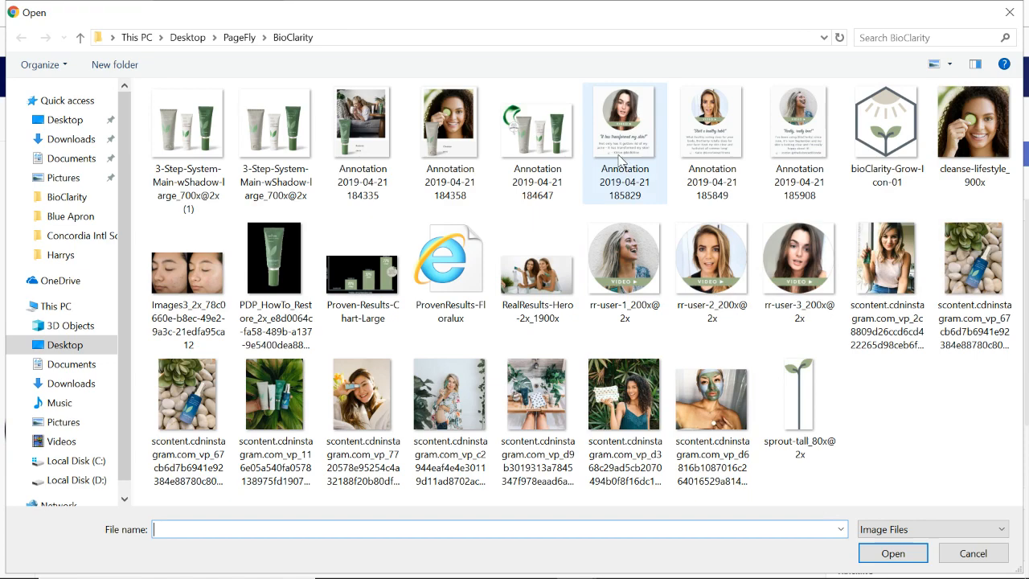
click(363, 394)
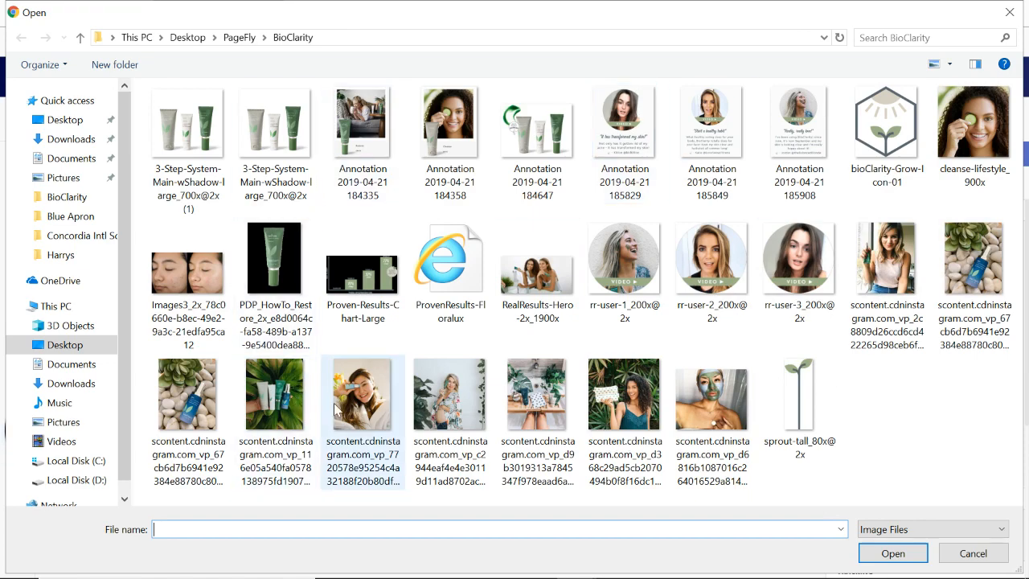
mouse_move(366, 402)
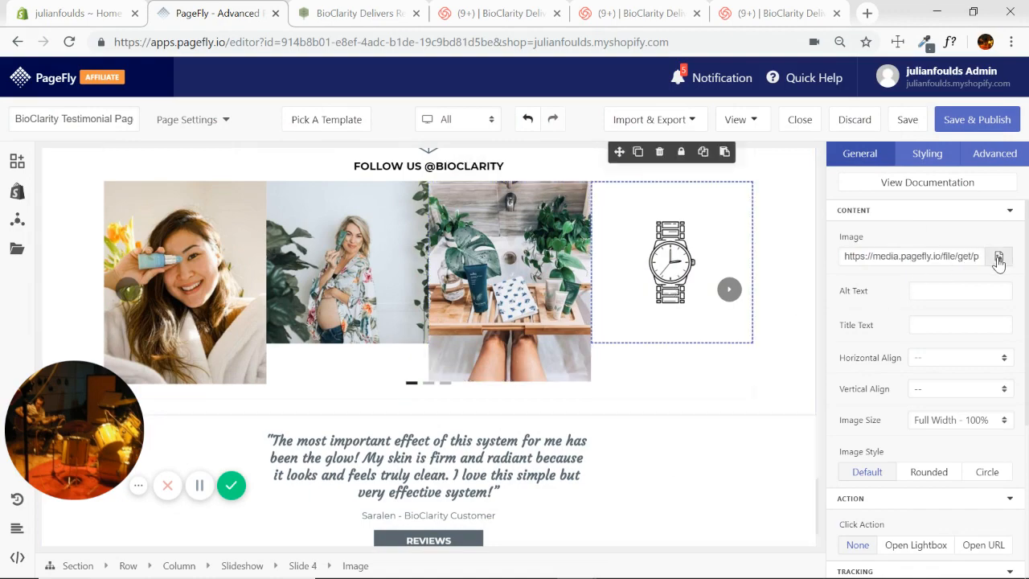
click(1000, 256)
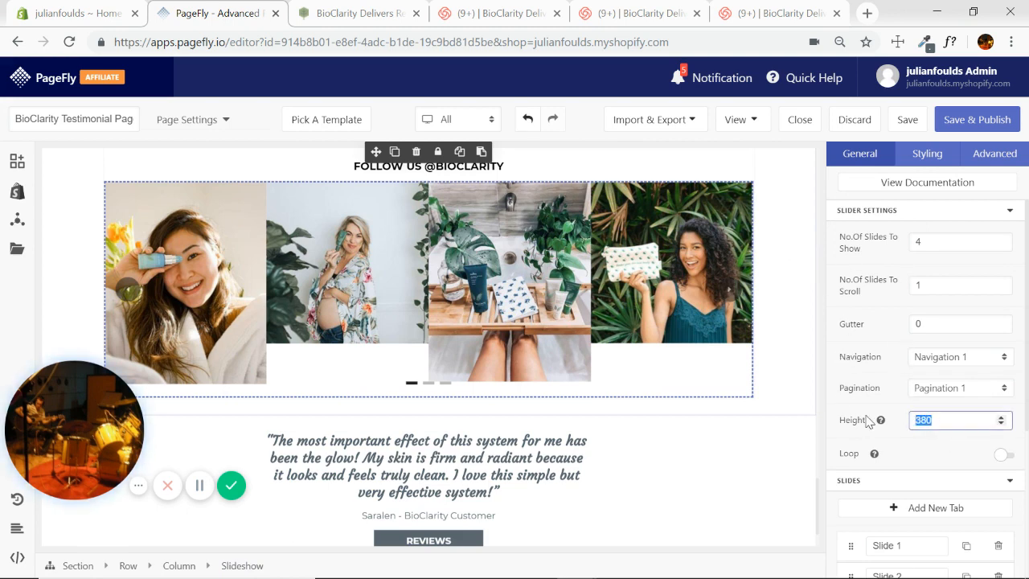
Set the slideshow Height to 280 after trying 340 and 300
text(340)
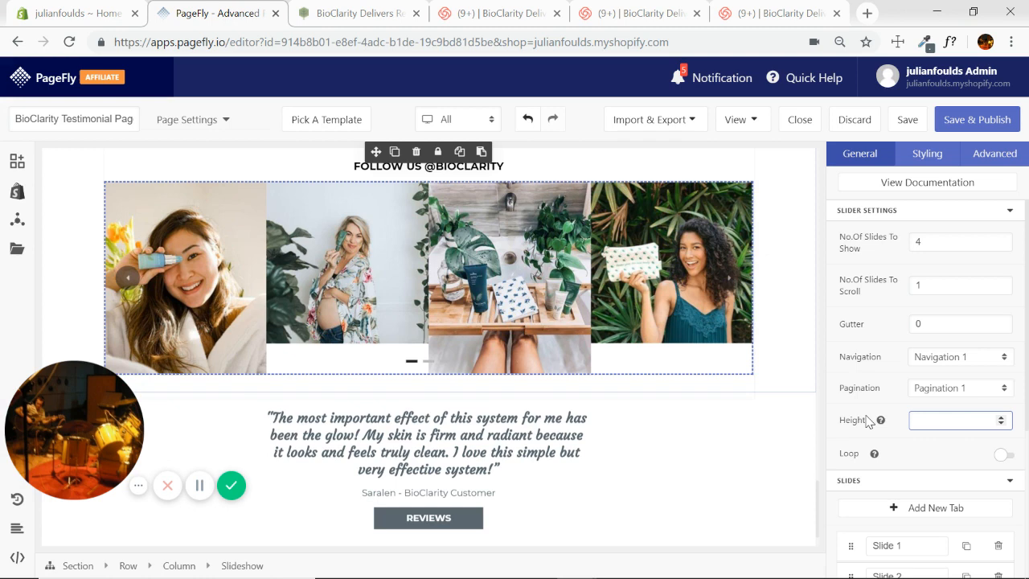
text(300)
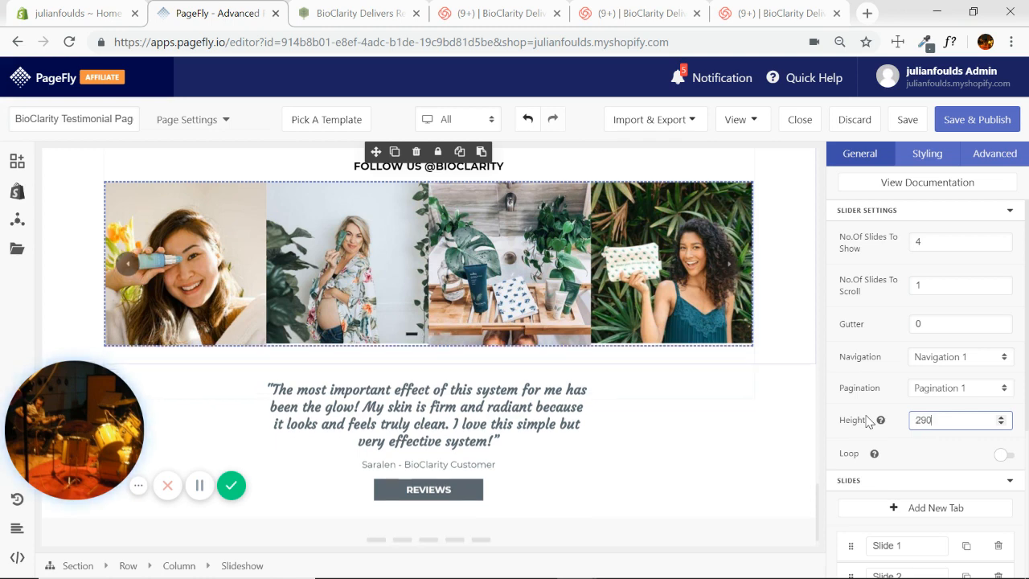
click(956, 420)
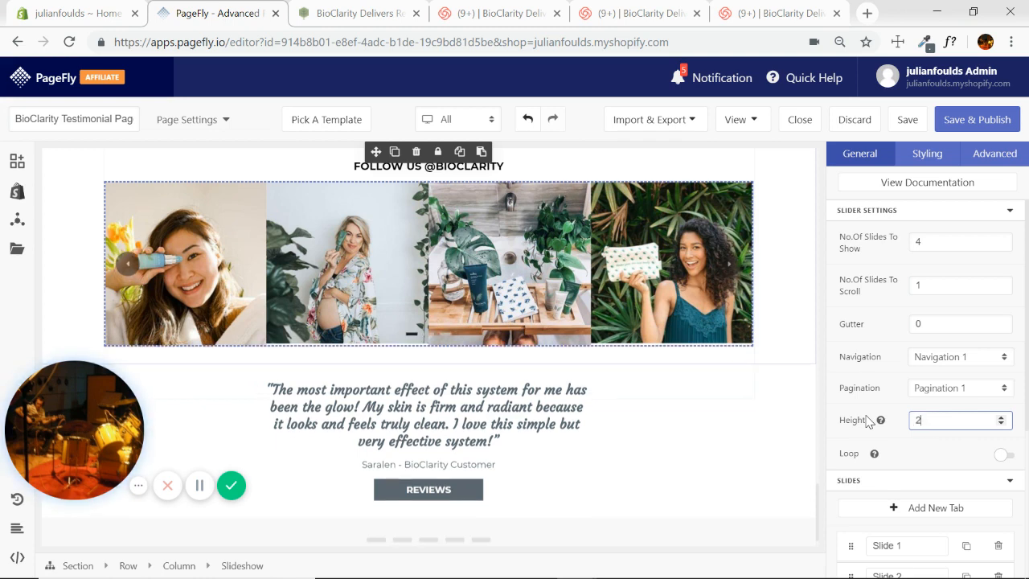
text(280)
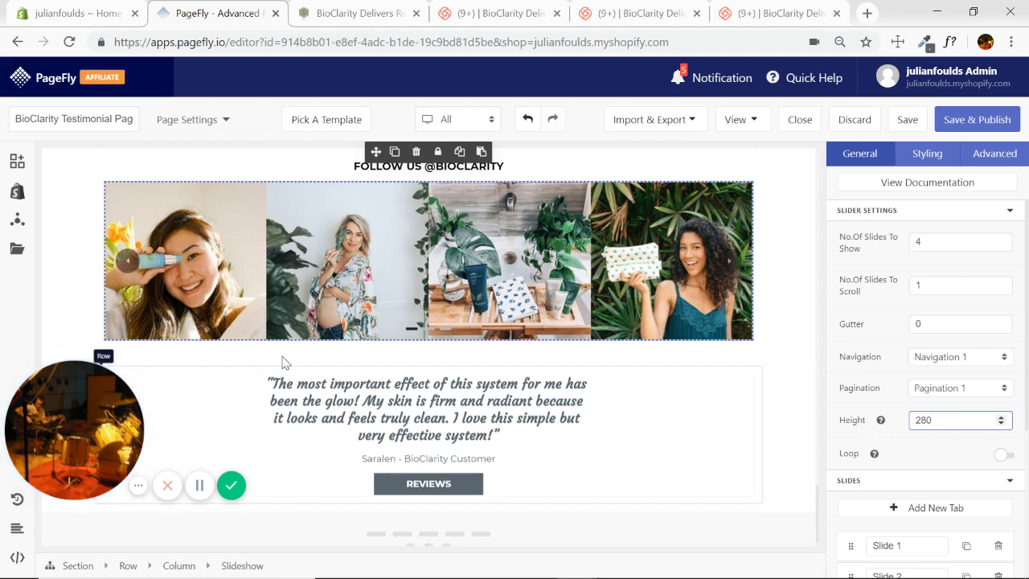
click(192, 260)
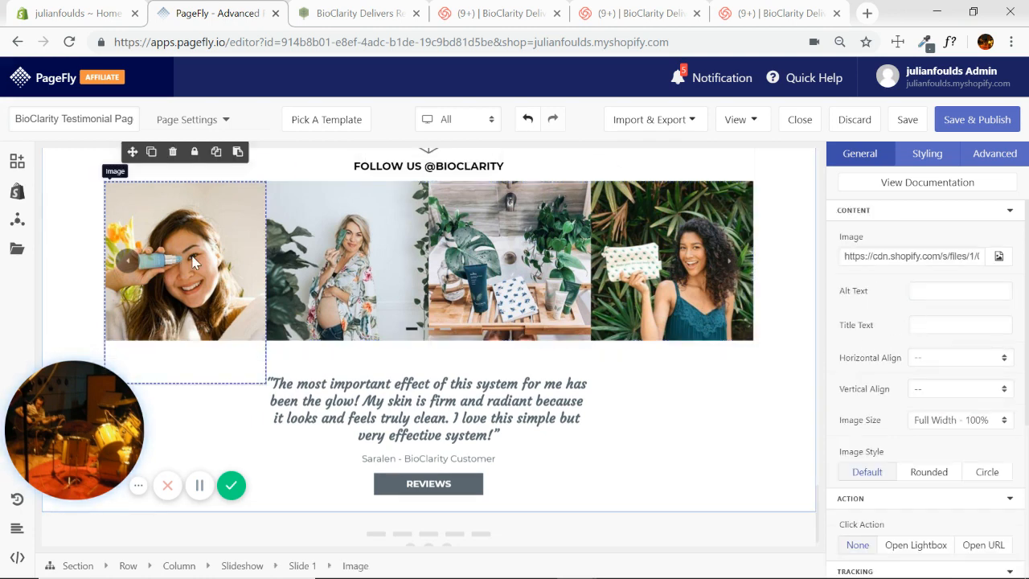
Compare the four-photo slideshow against the reference page and select the third slide's image
click(356, 12)
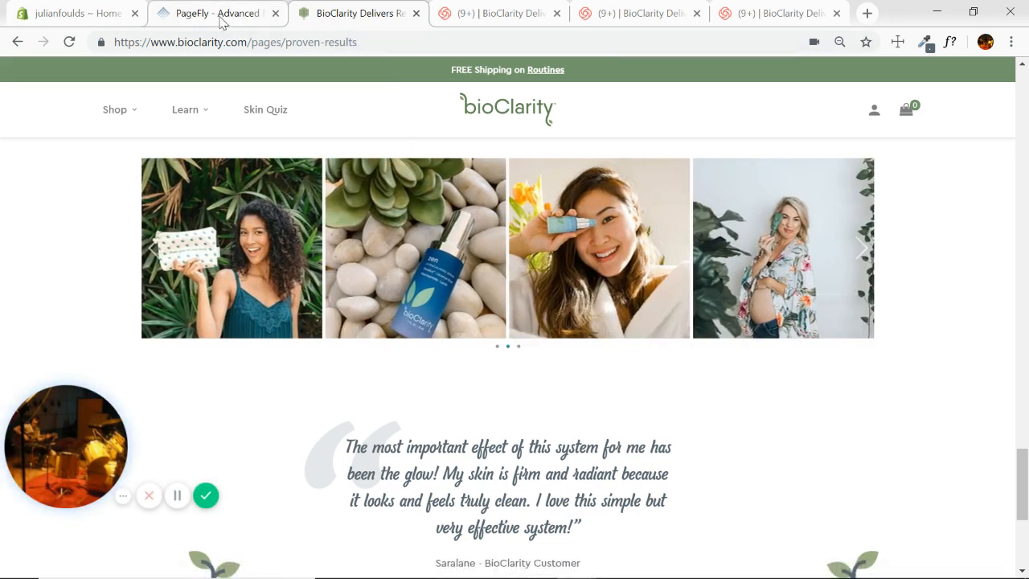
click(212, 13)
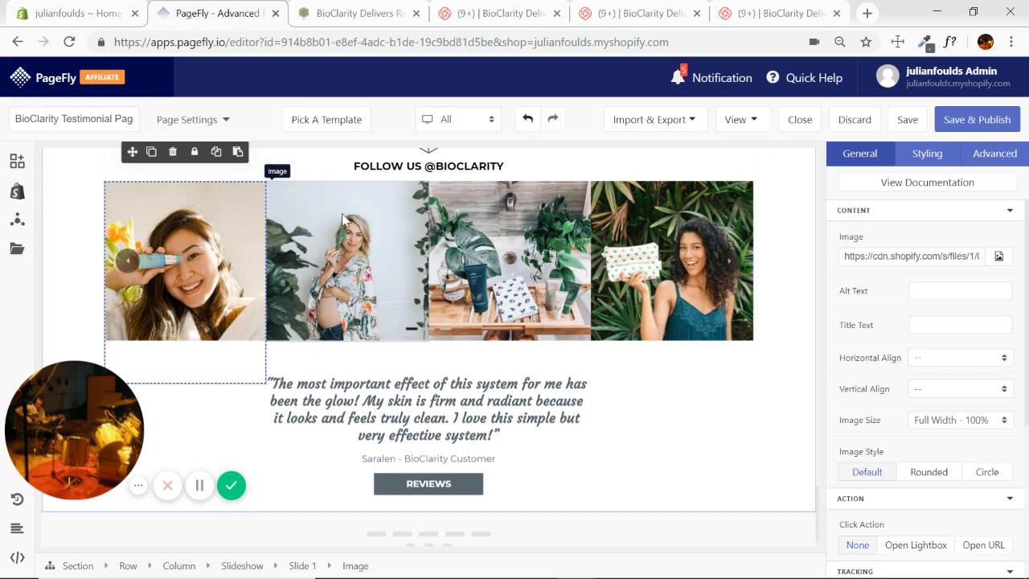
mouse_move(521, 339)
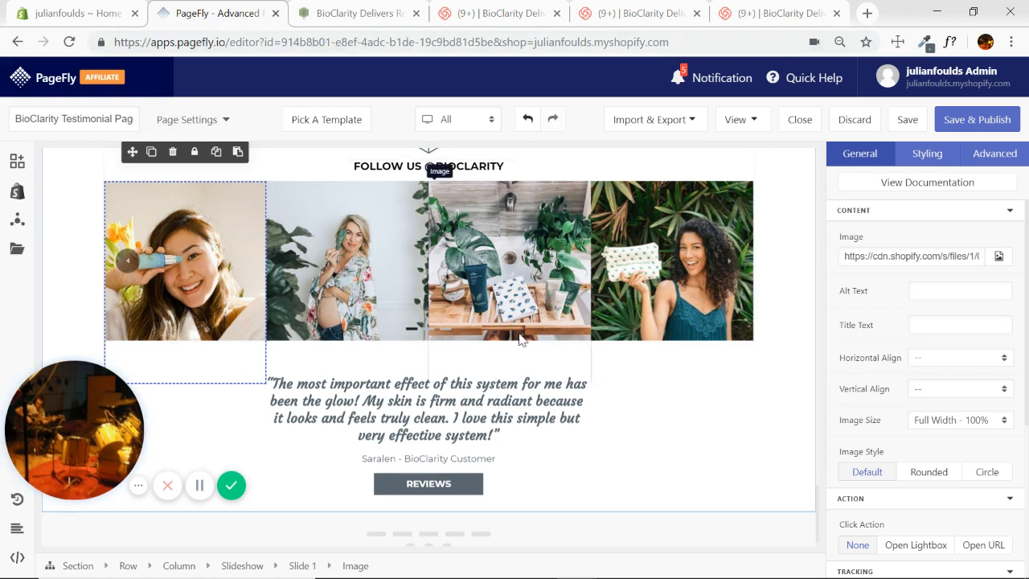
click(356, 13)
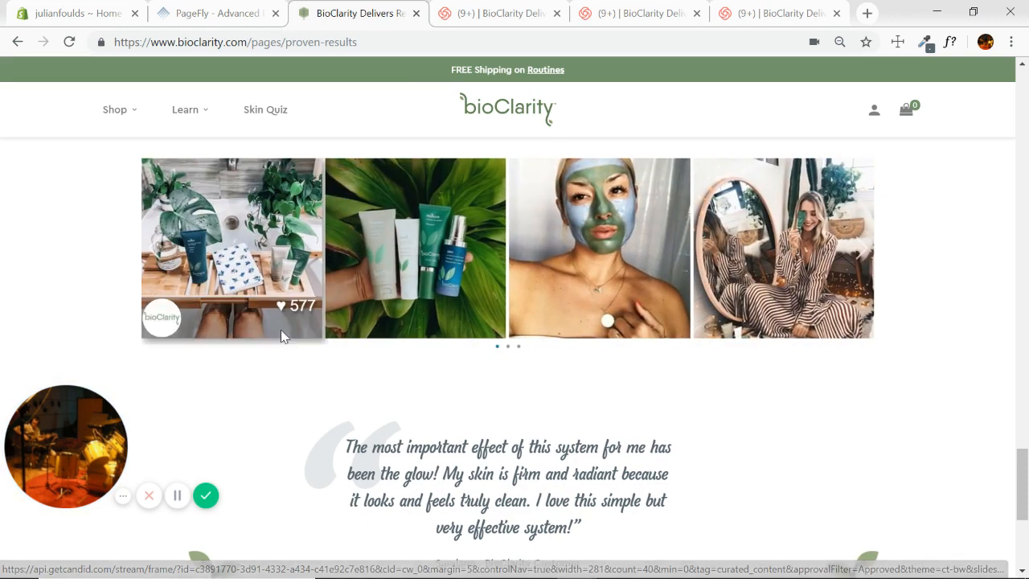
click(212, 13)
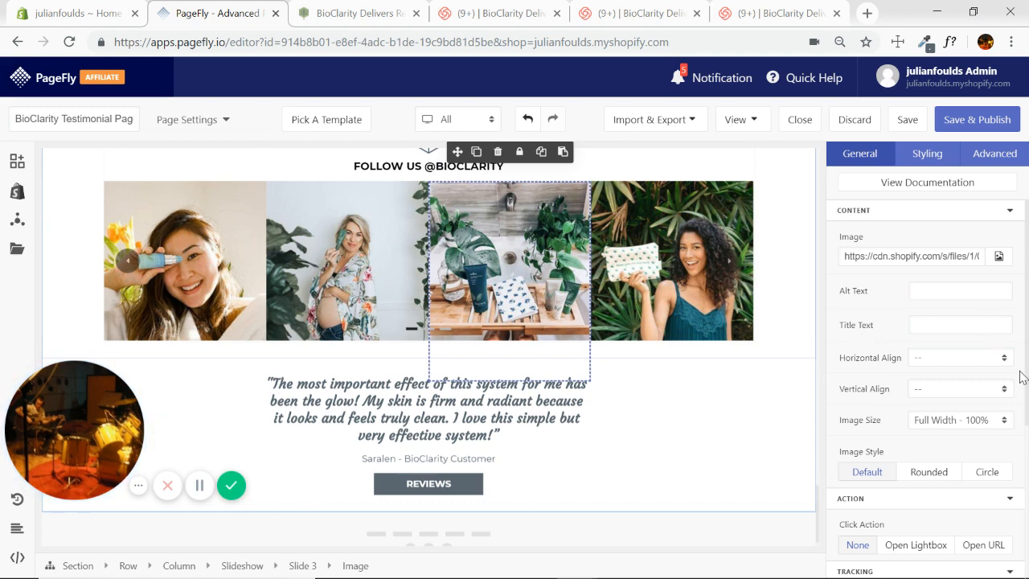
mouse_move(1011, 384)
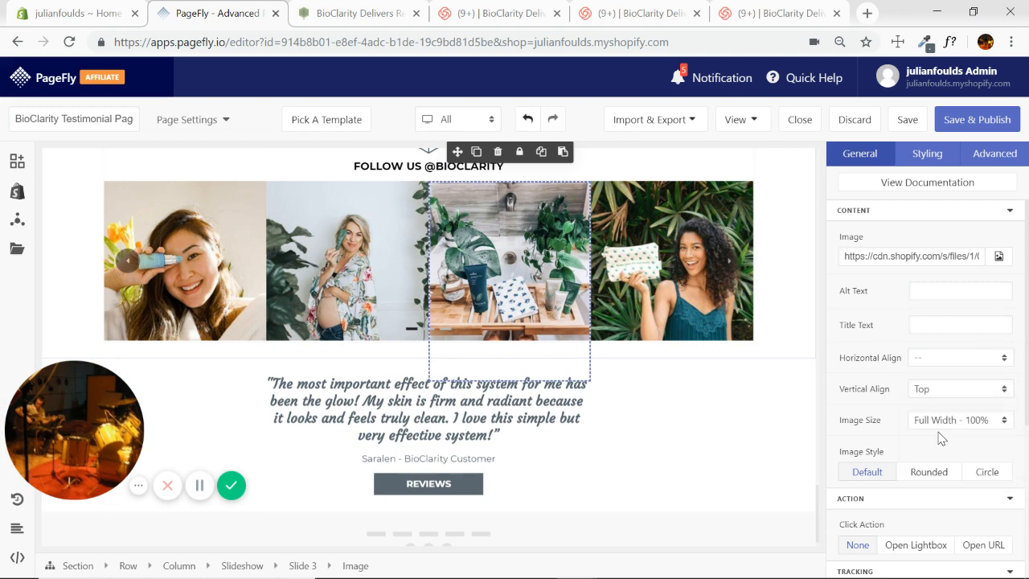
Review the third image's vertical alignment options, leaving it at default
click(959, 388)
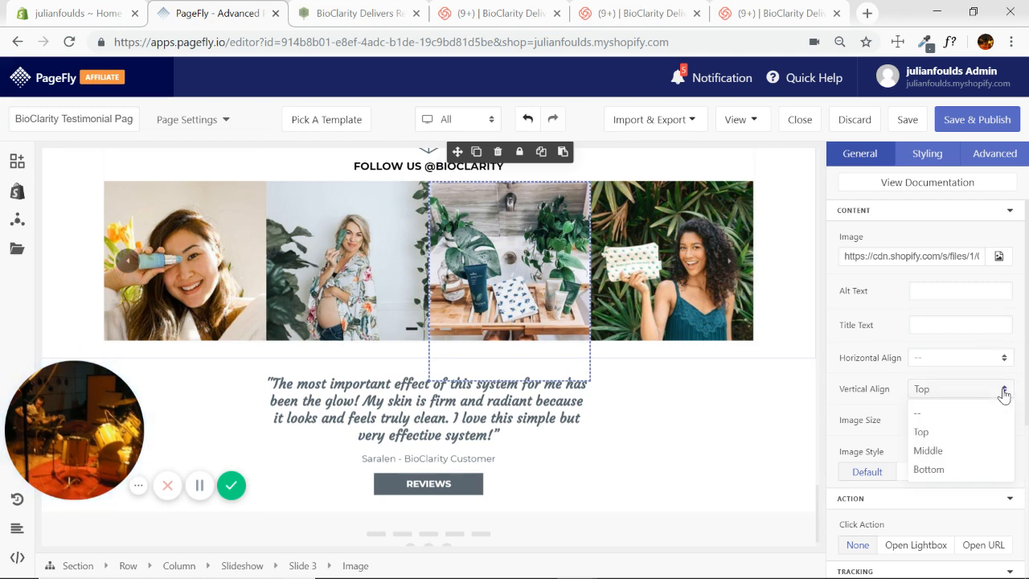
click(929, 469)
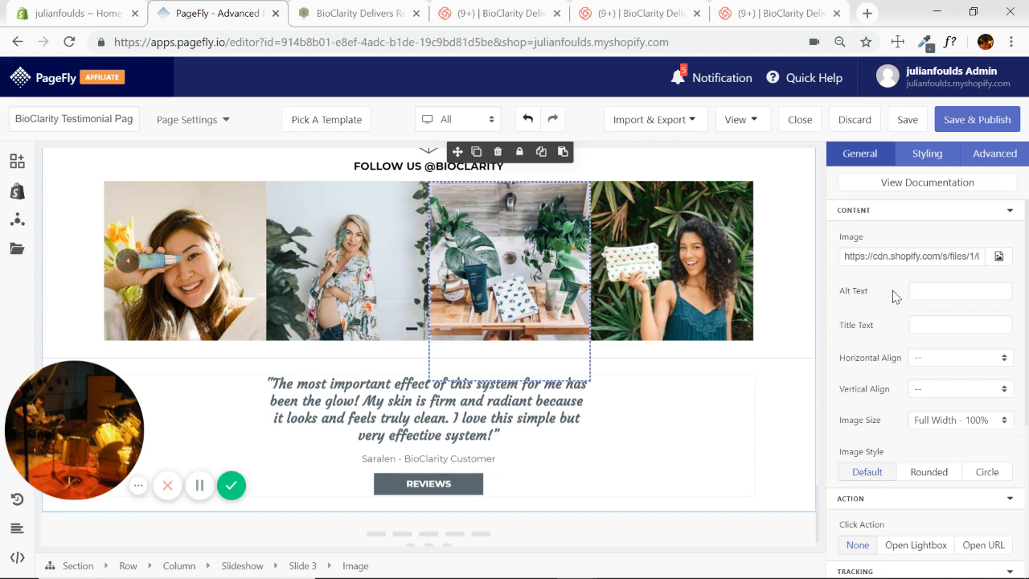
scroll(down, 3)
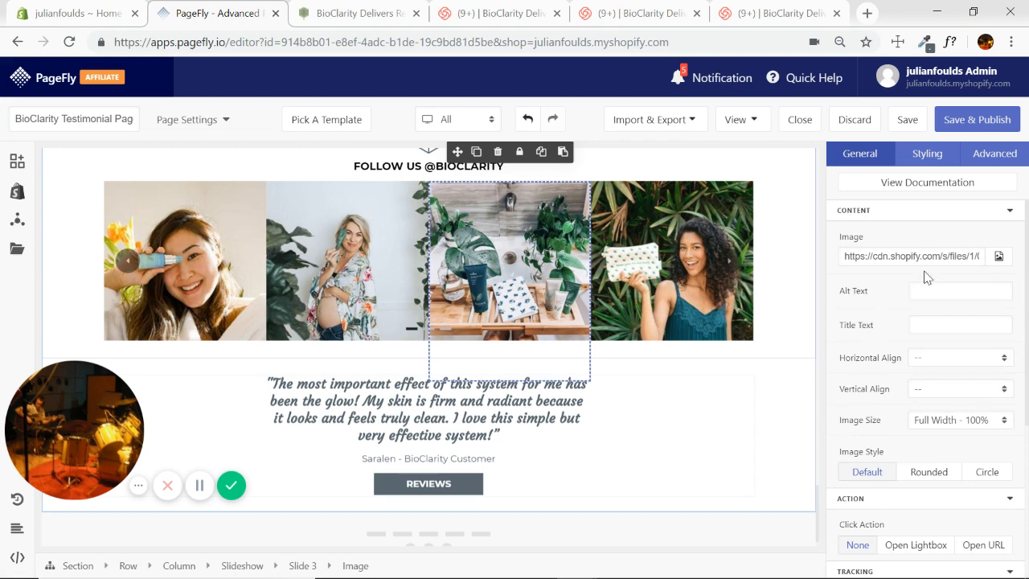
mouse_move(537, 280)
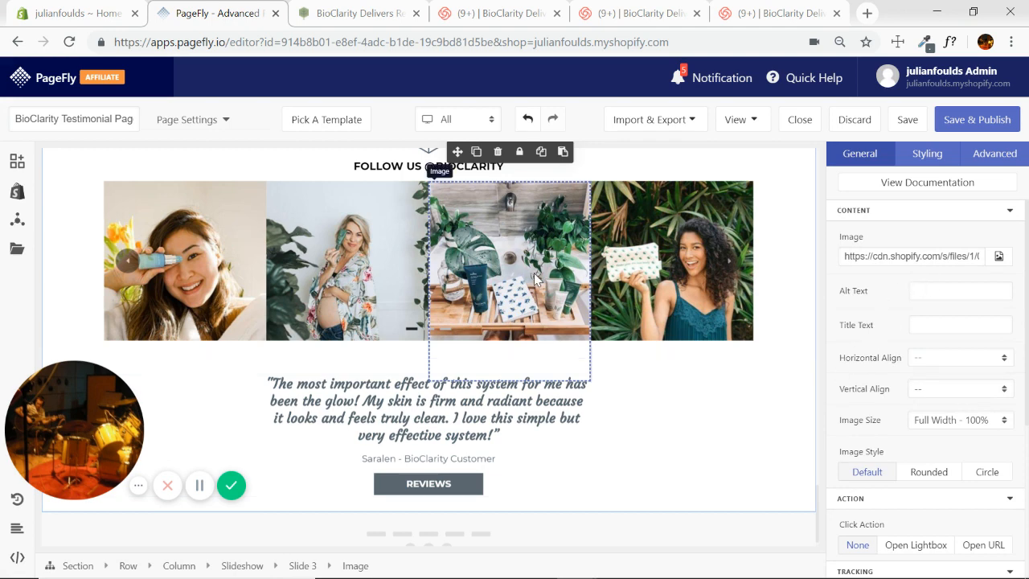
Save the plants-and-products Instagram photo from bioclarity.com into the BioClarity folder
click(359, 13)
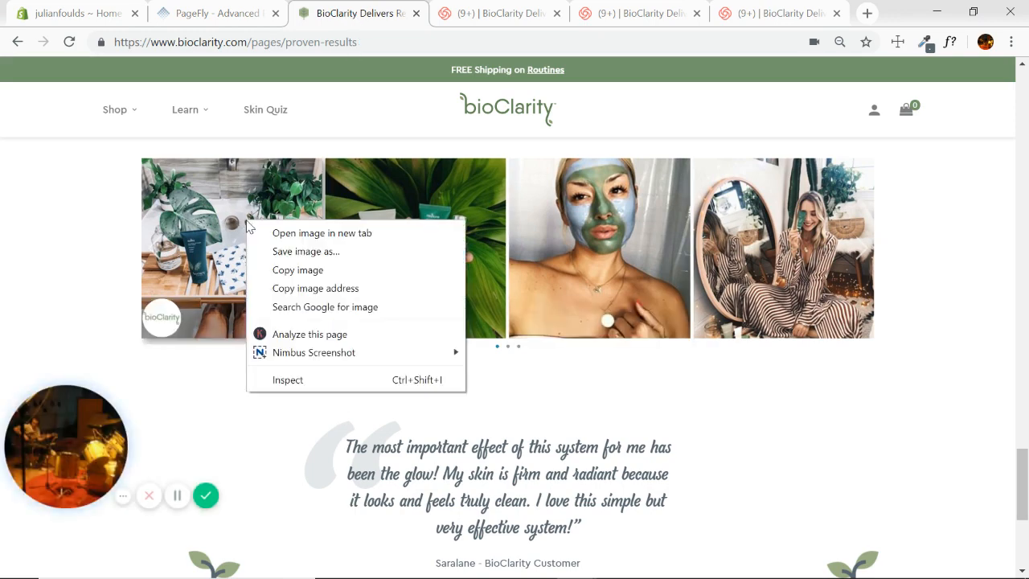
click(305, 251)
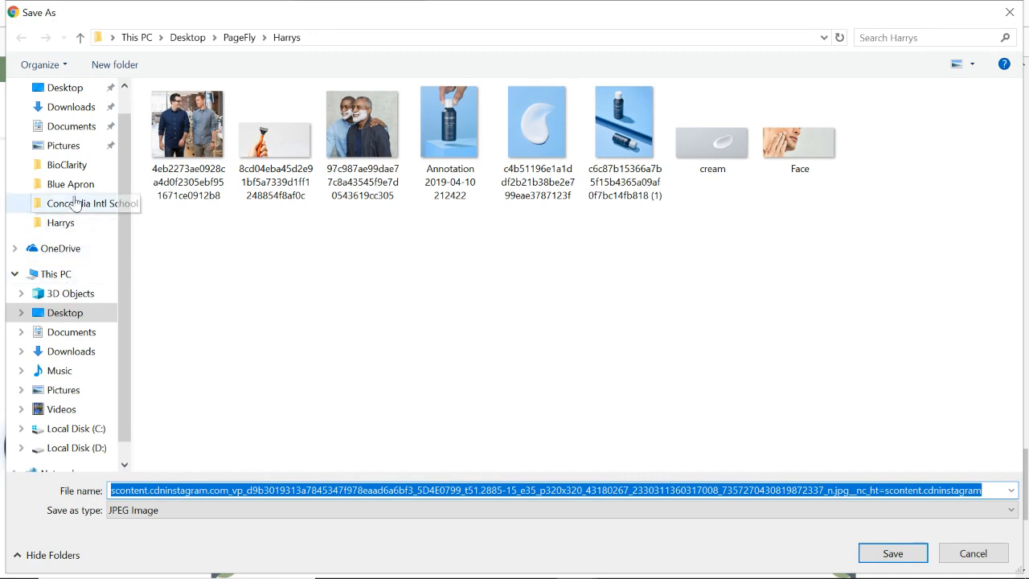
click(68, 164)
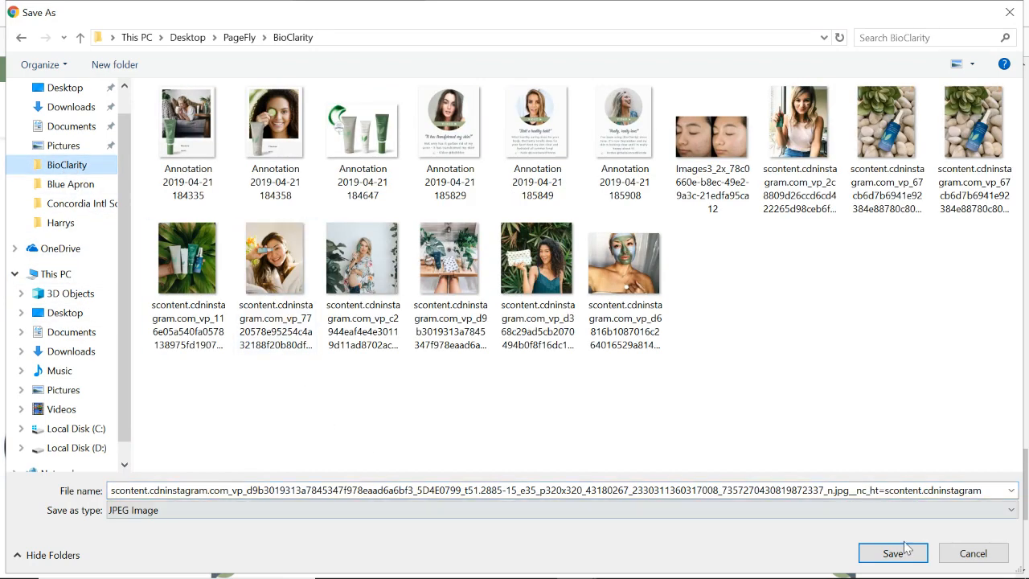
click(892, 553)
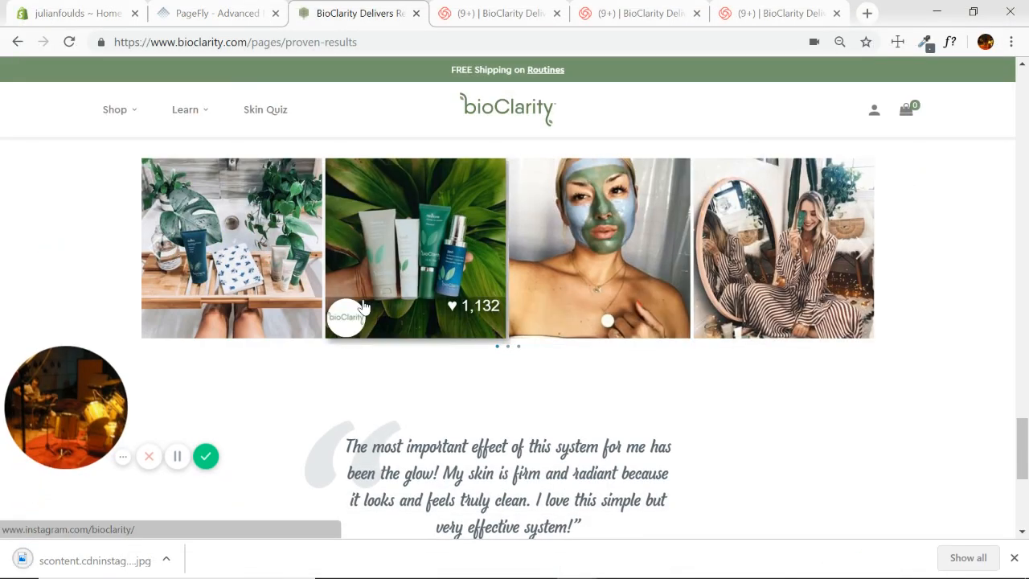
Browse for the third slide's image in PageFly, then recheck the reference slideshow
click(215, 12)
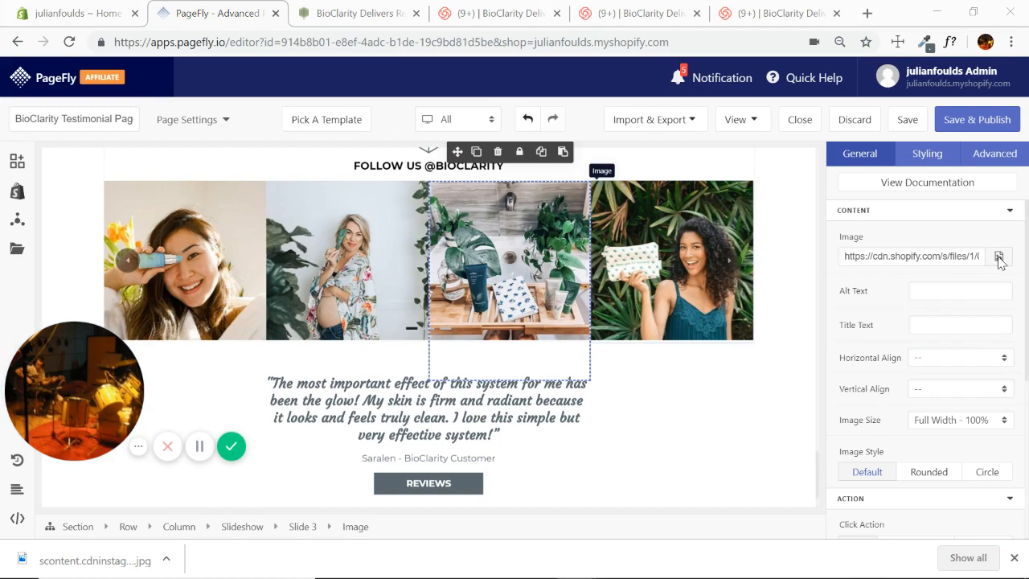
click(1000, 255)
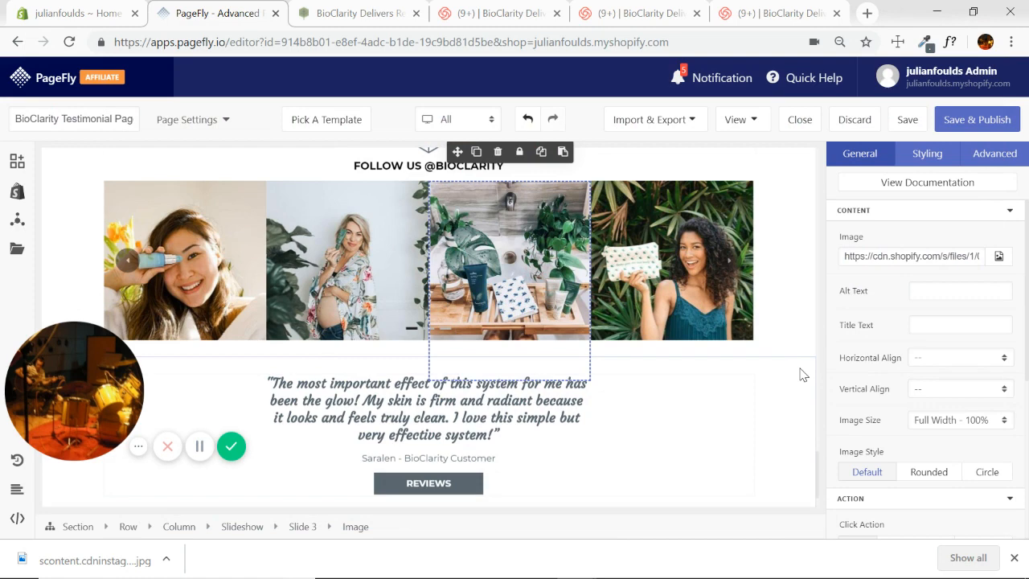
mouse_move(447, 321)
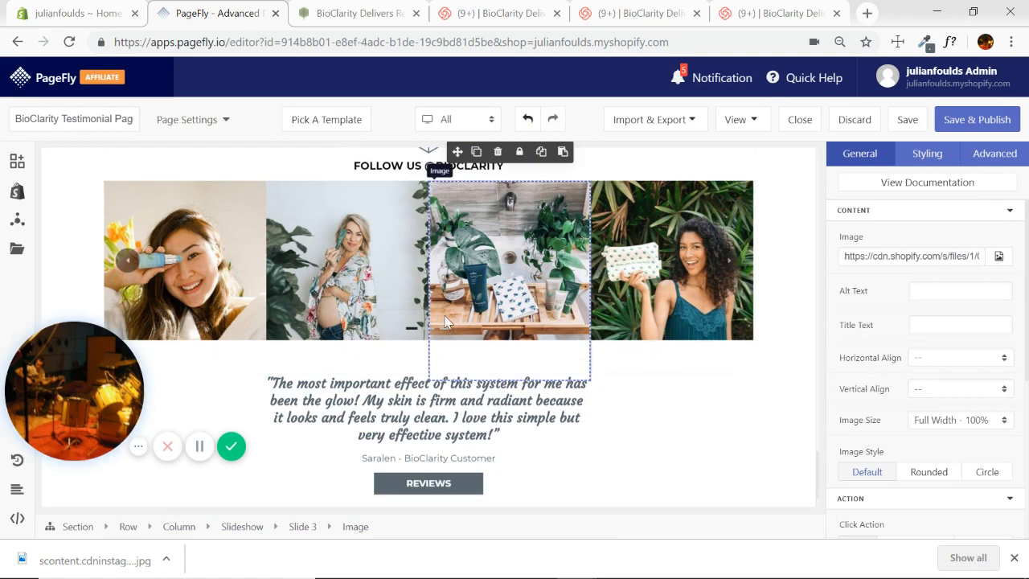
click(357, 13)
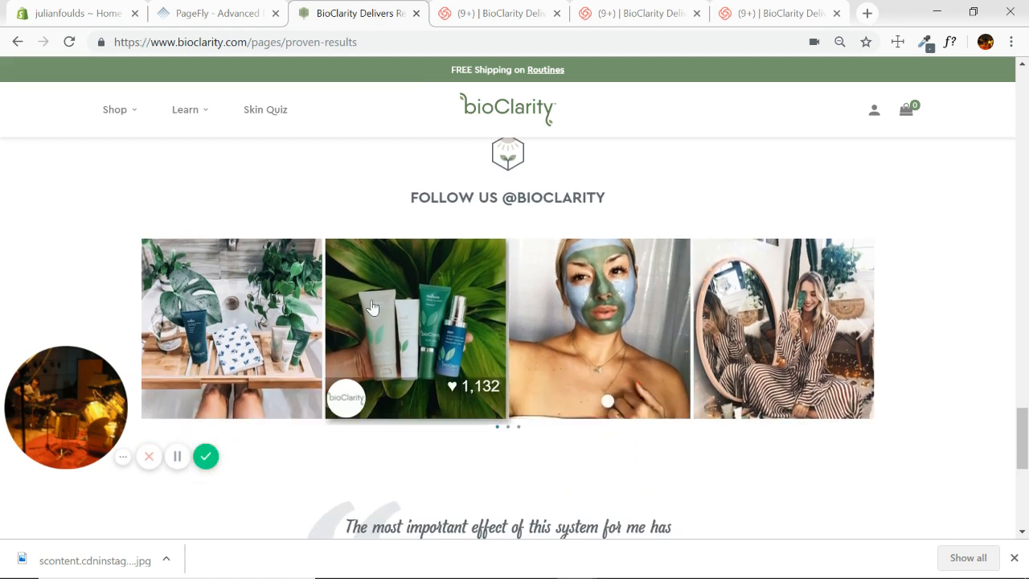
Advance the bioclarity.com slideshow to its next photos and return to PageFly showing the face-mask slide
click(212, 13)
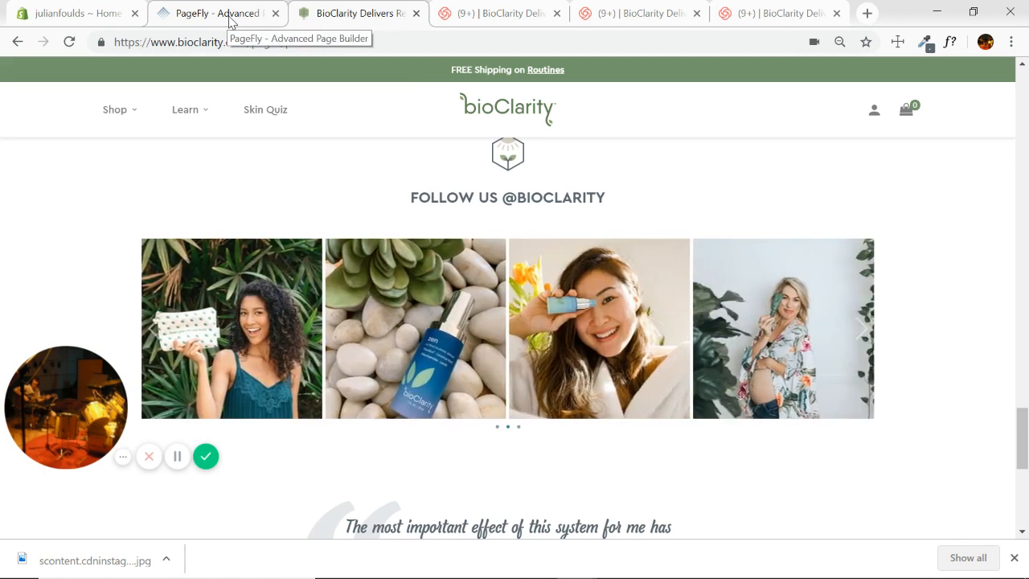
click(357, 13)
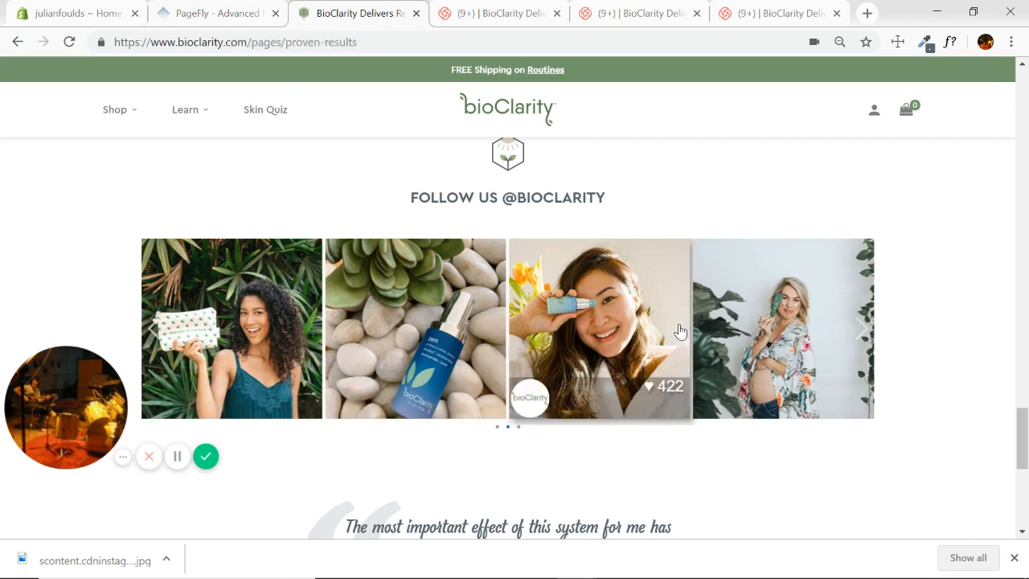
click(215, 12)
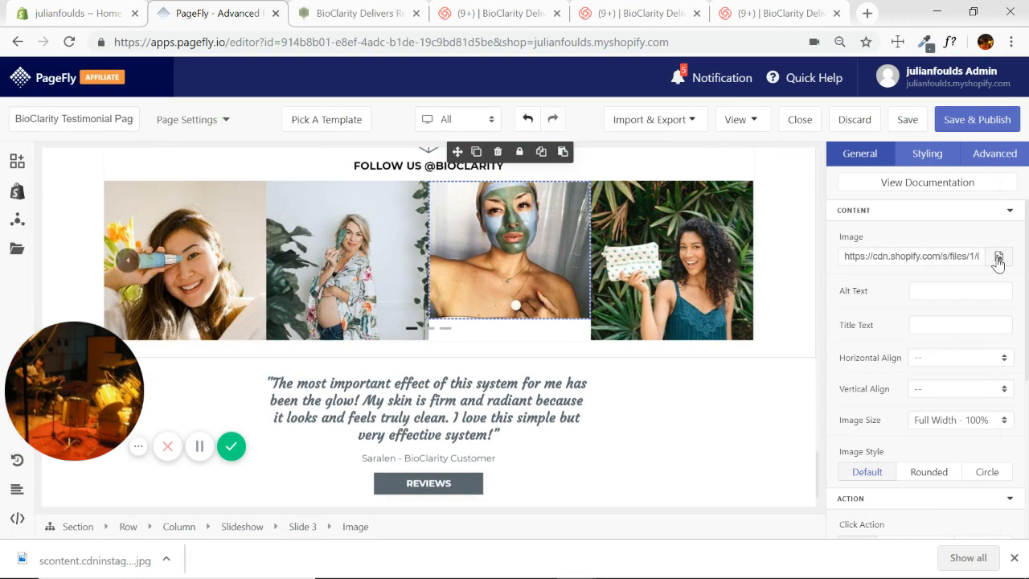
Replace the third slide's face-mask image with the saved product-bottles-on-leaves photo and review the slides list
click(998, 256)
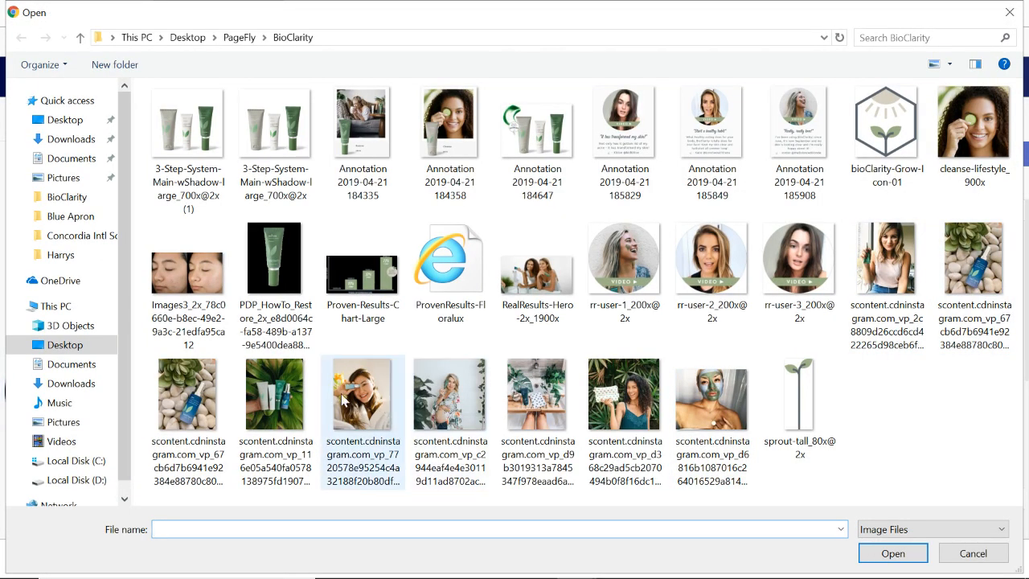
click(892, 553)
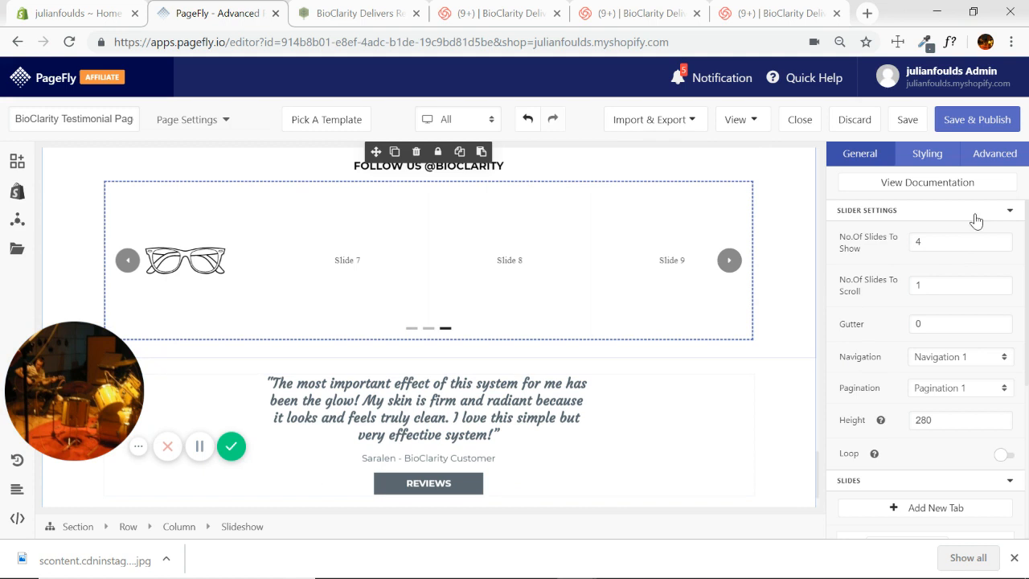
click(848, 209)
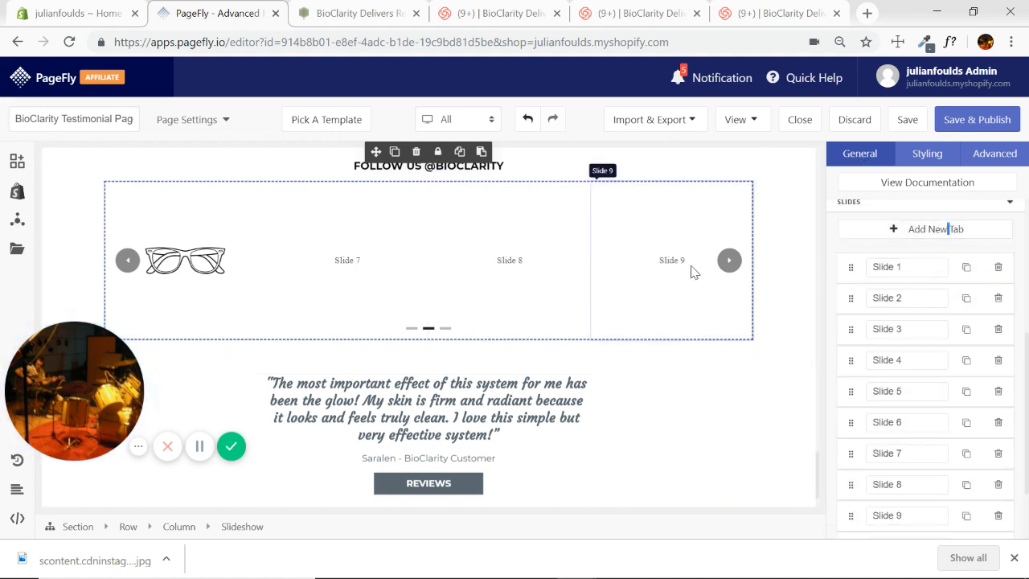
click(728, 261)
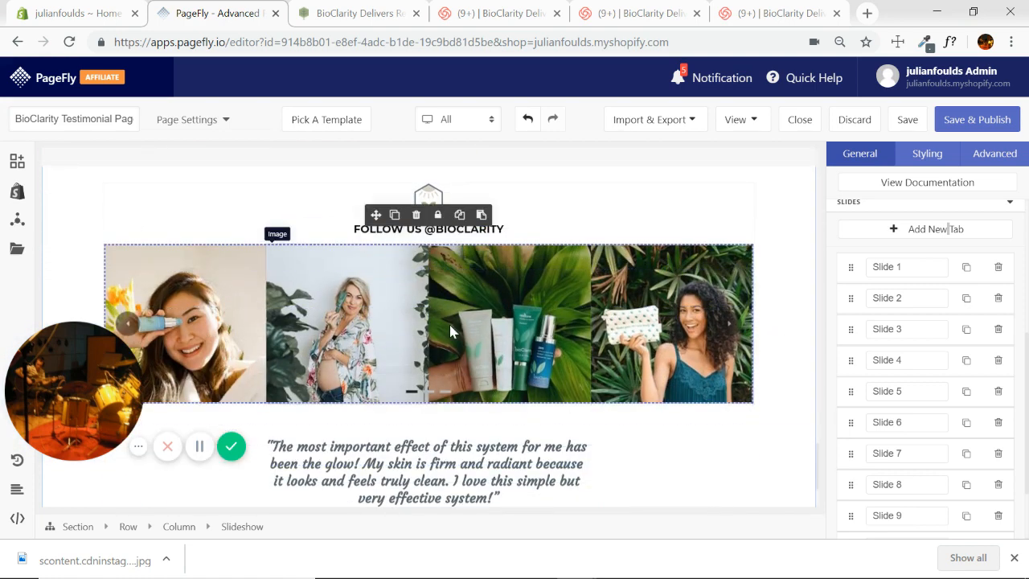
click(346, 323)
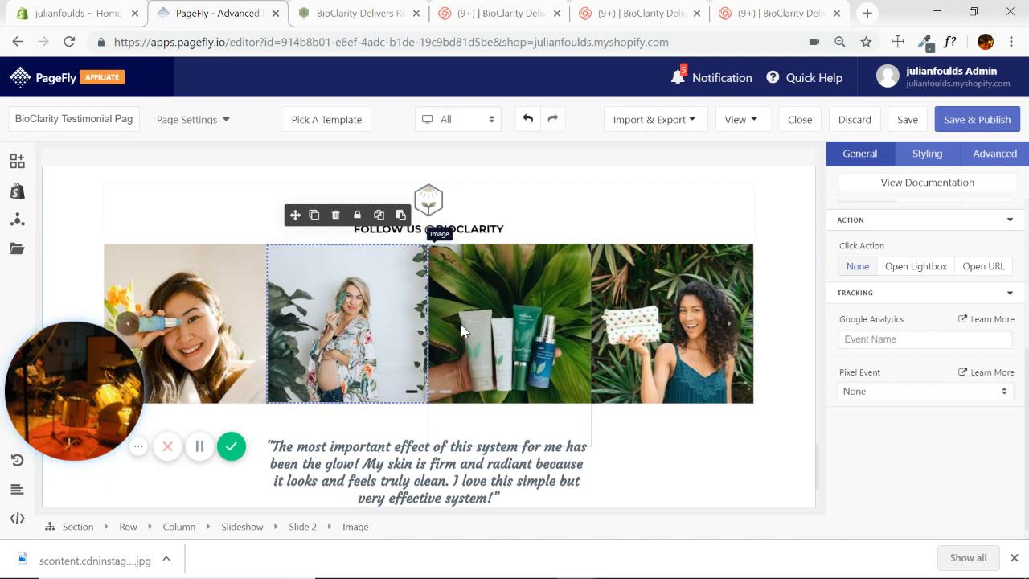
click(199, 331)
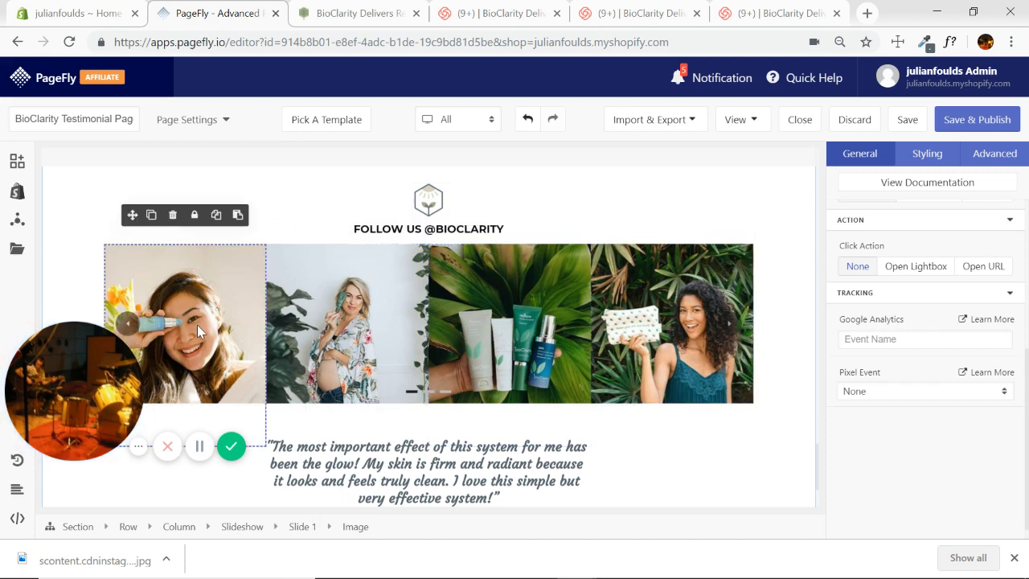
mouse_move(591, 376)
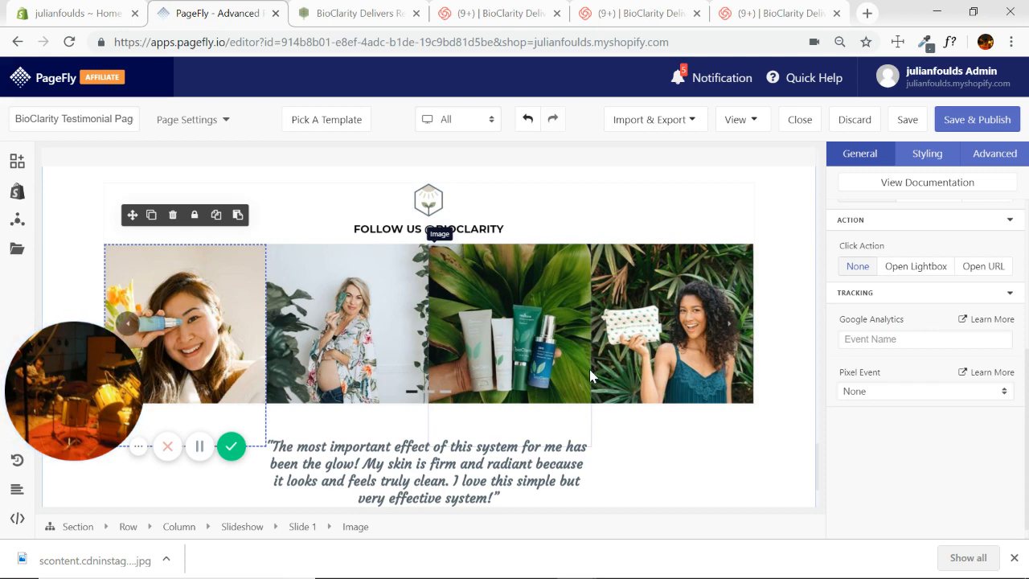
scroll(down, 3)
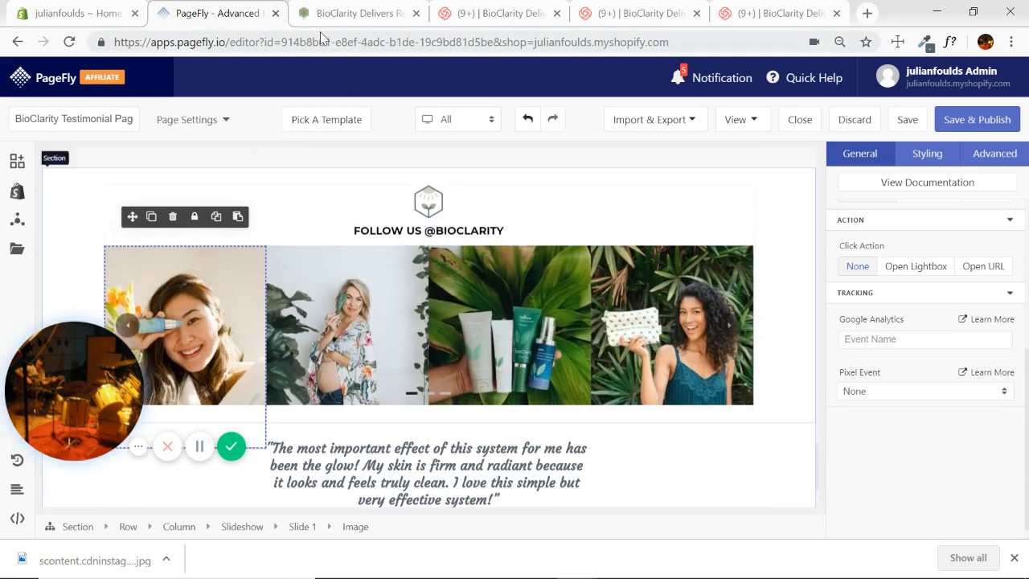
click(357, 13)
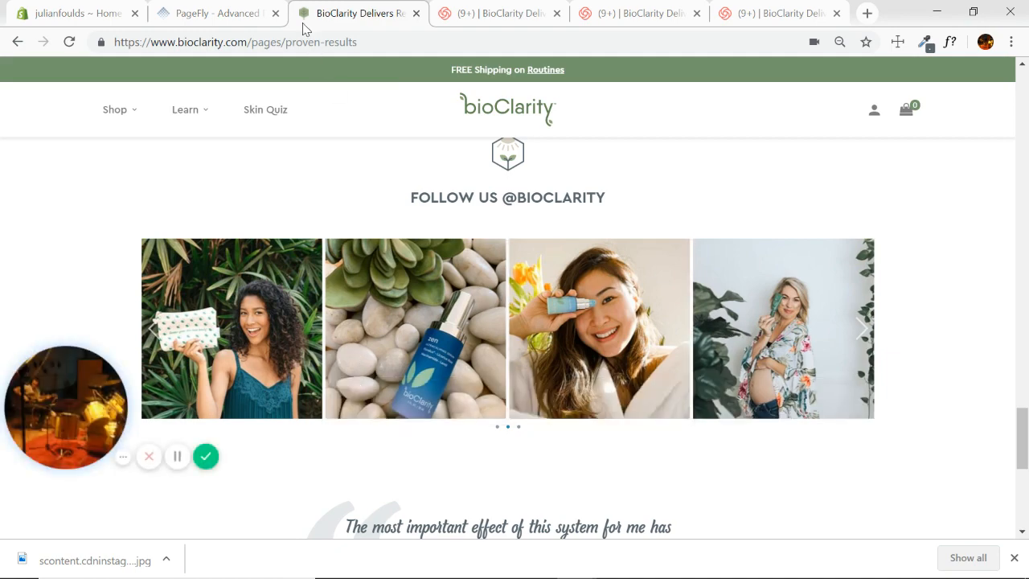
click(215, 13)
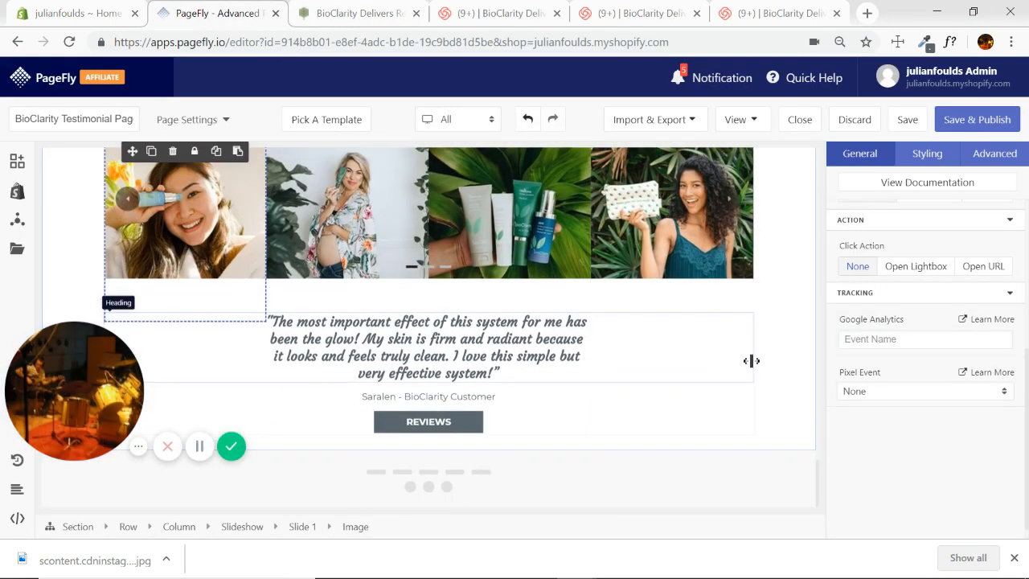
scroll(down, 3)
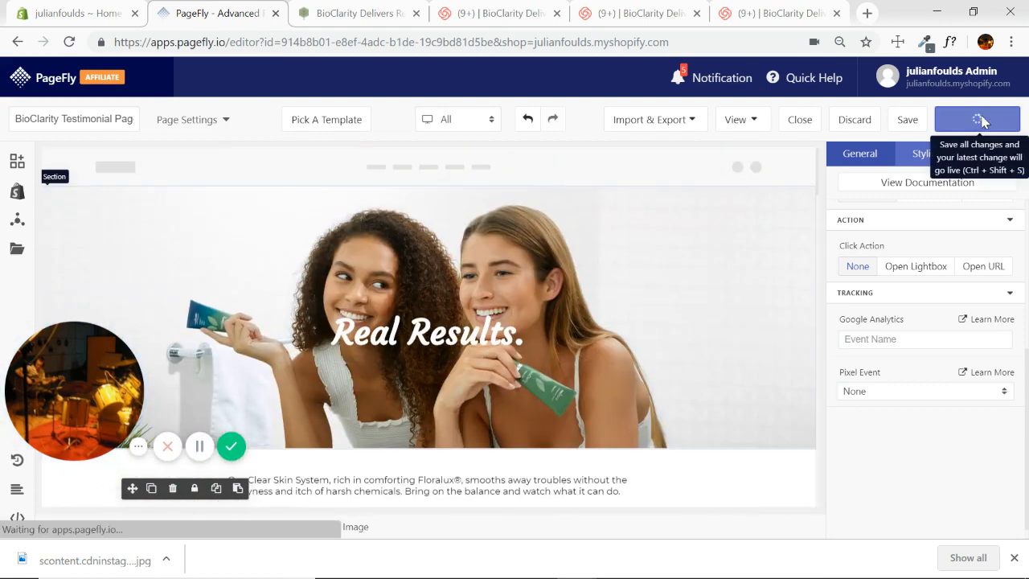
click(977, 119)
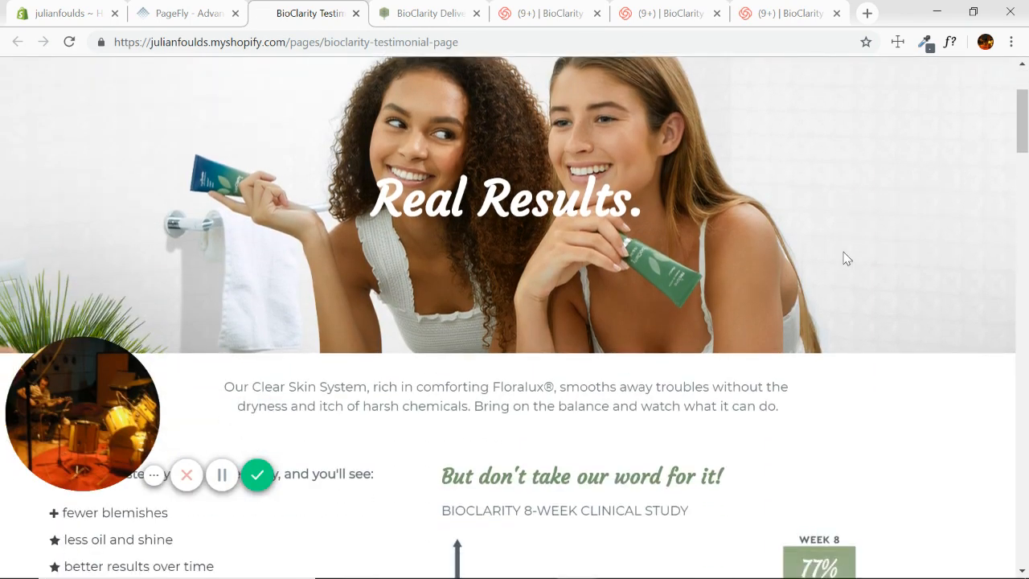
scroll(down, 3)
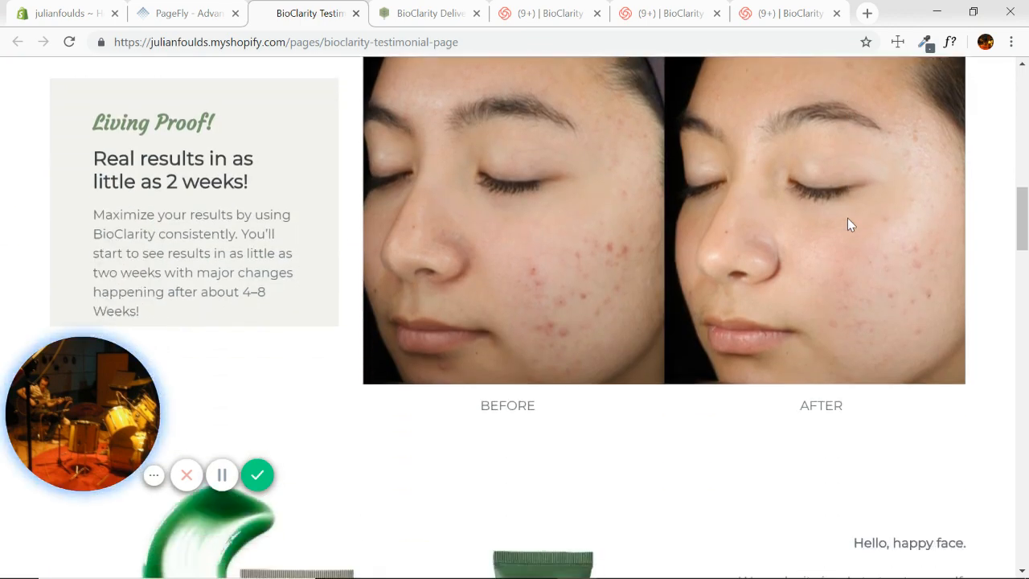
scroll(down, 3)
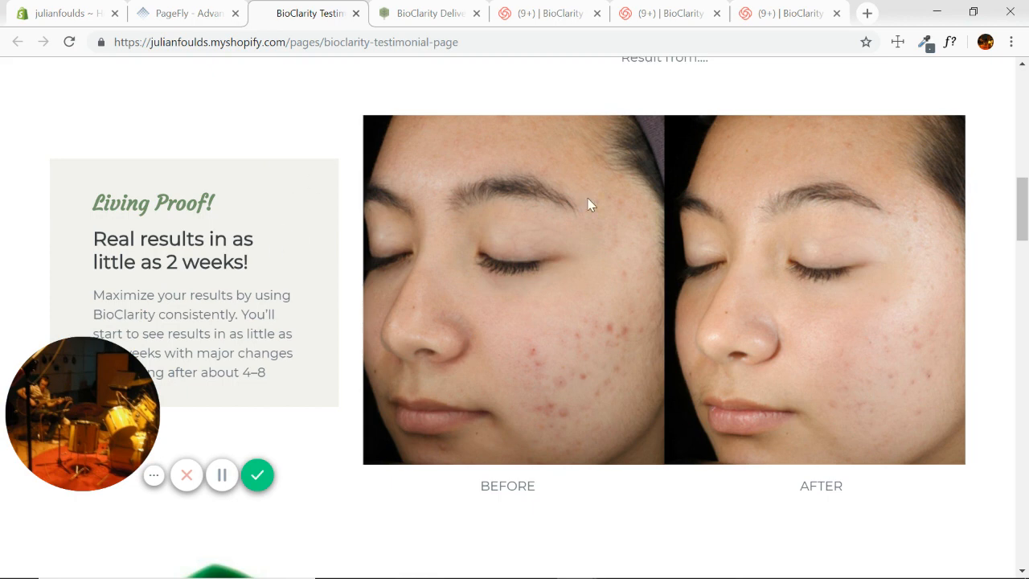
mouse_move(378, 164)
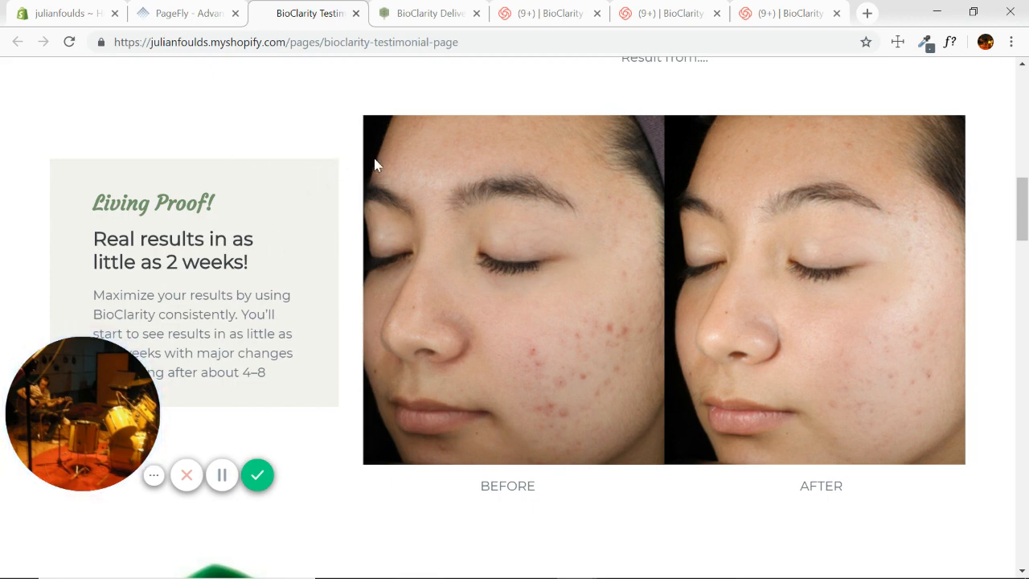
mouse_move(424, 313)
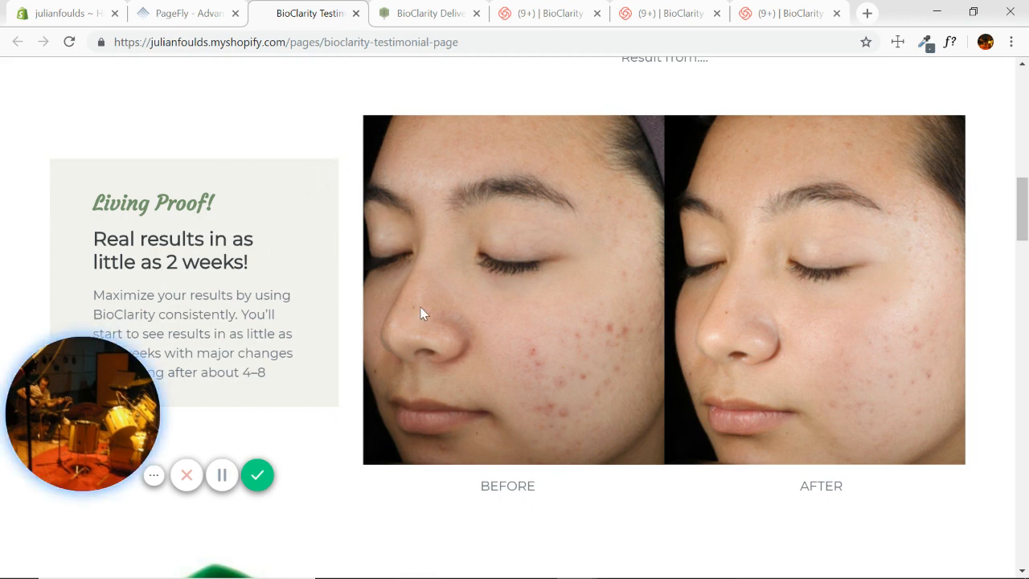
scroll(down, 3)
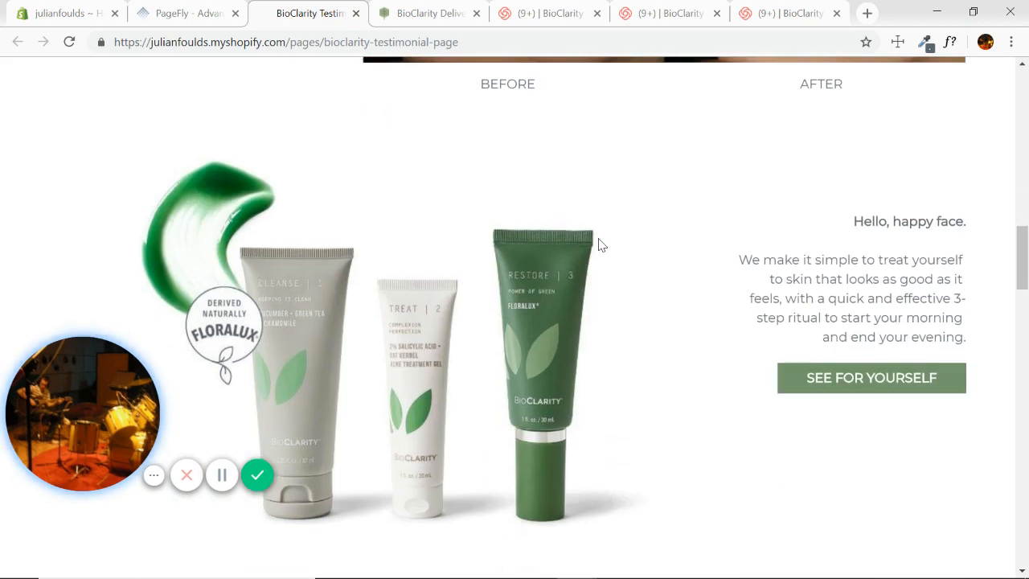
mouse_move(690, 180)
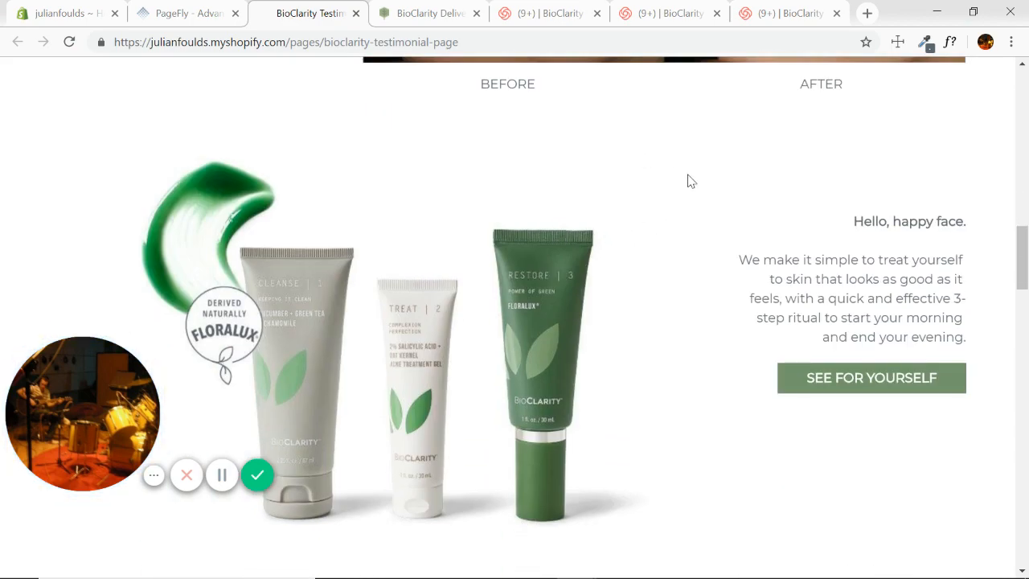
scroll(down, 3)
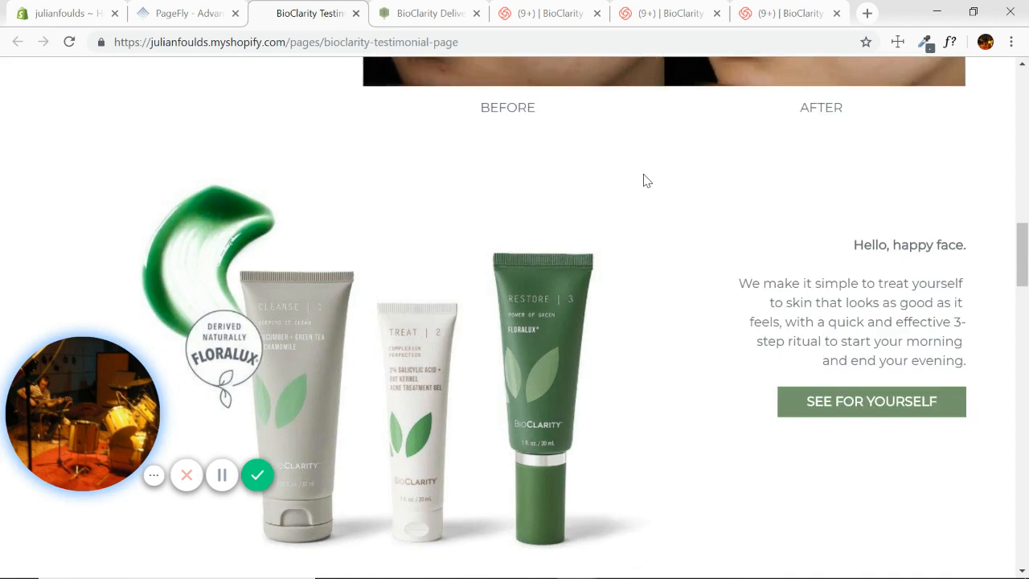
scroll(down, 3)
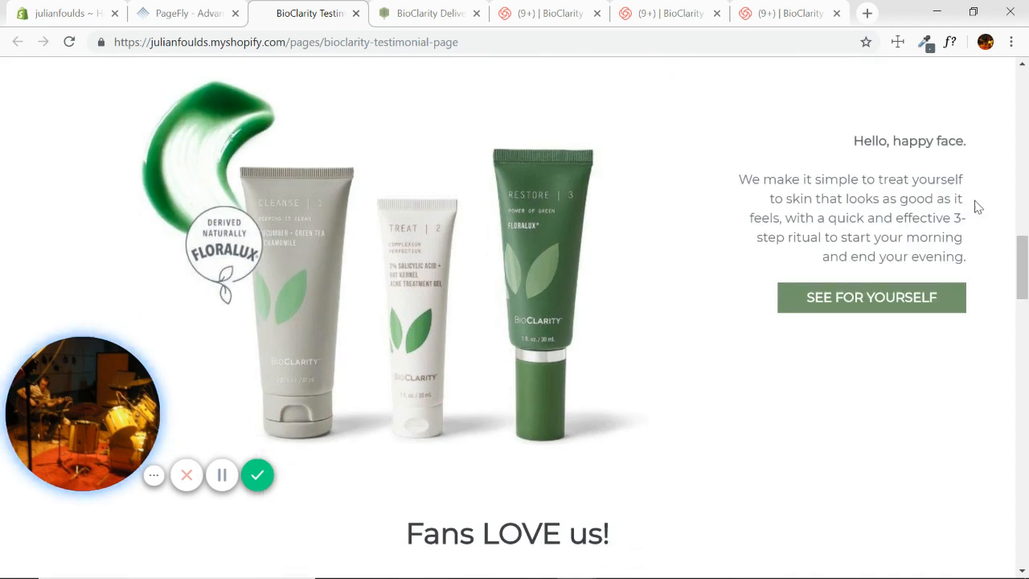
mouse_move(671, 206)
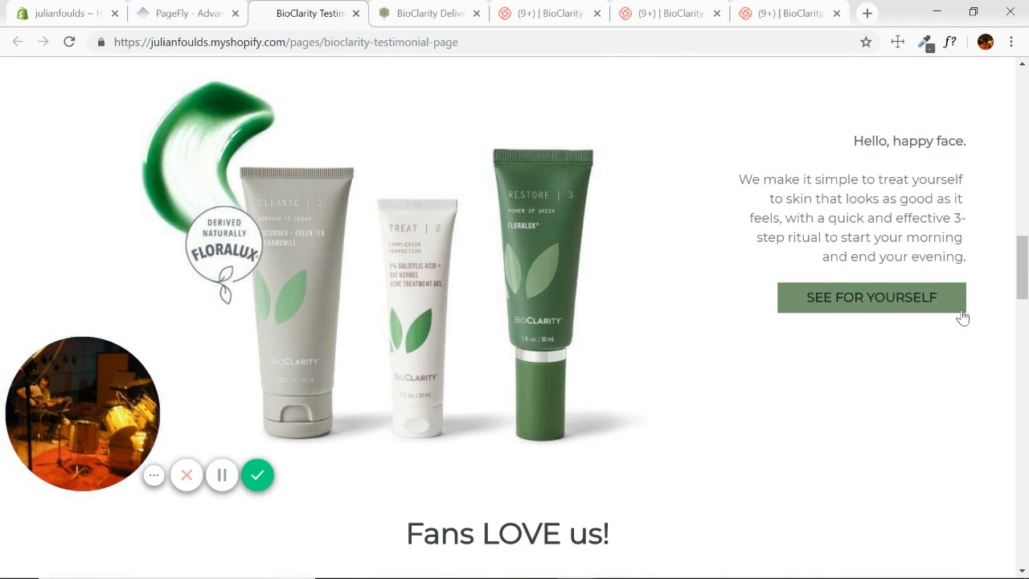
mouse_move(607, 236)
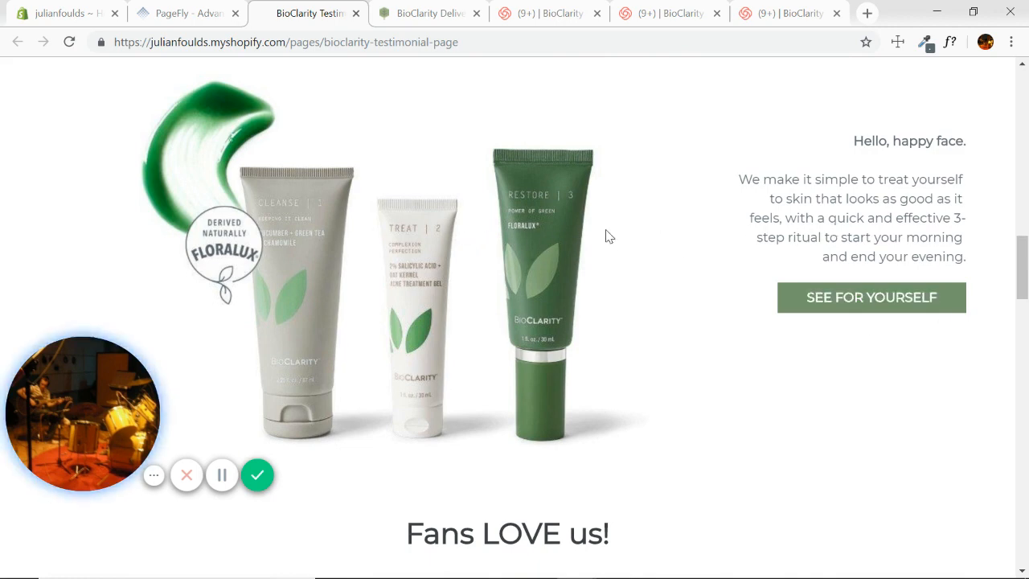
scroll(down, 3)
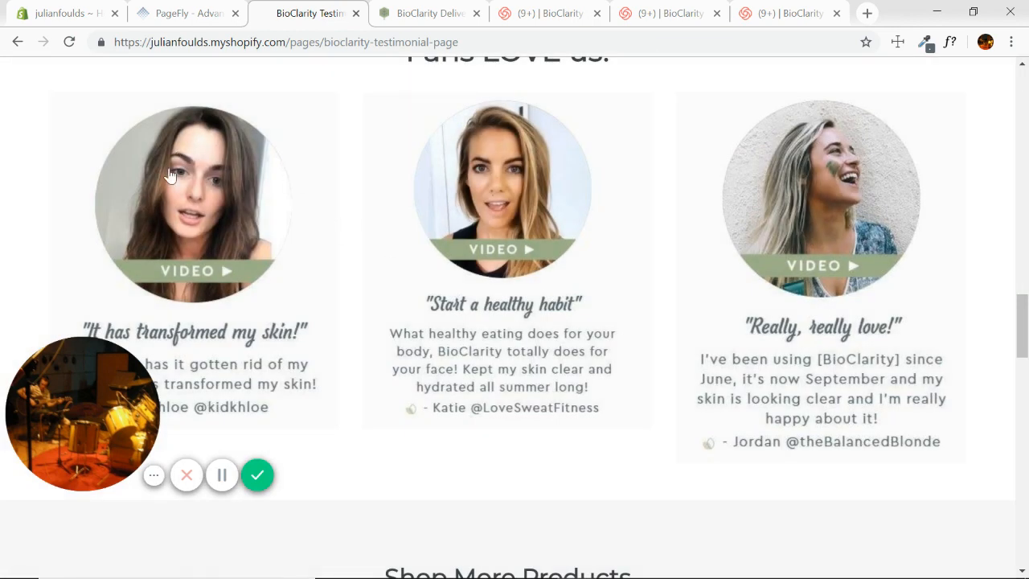
mouse_move(180, 249)
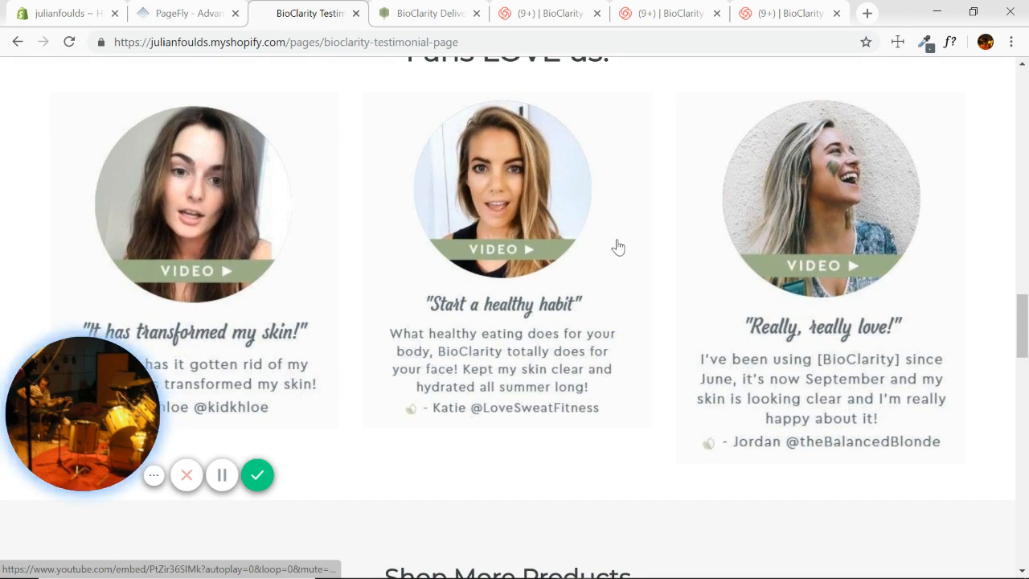
scroll(down, 3)
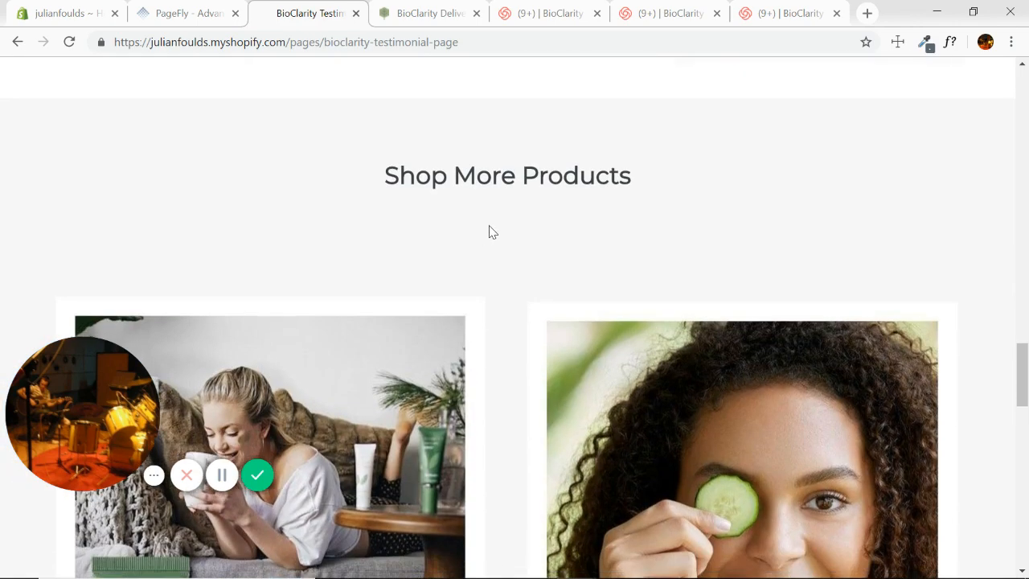
Review the live FOLLOW US slideshow down to the footer, then switch to BioClarity's original results page
scroll(down, 3)
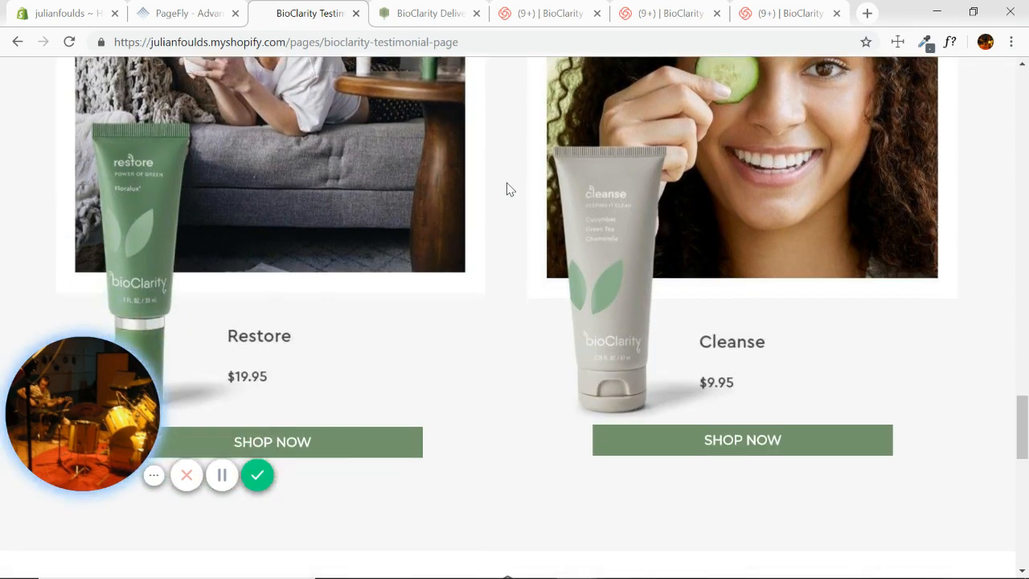
scroll(down, 3)
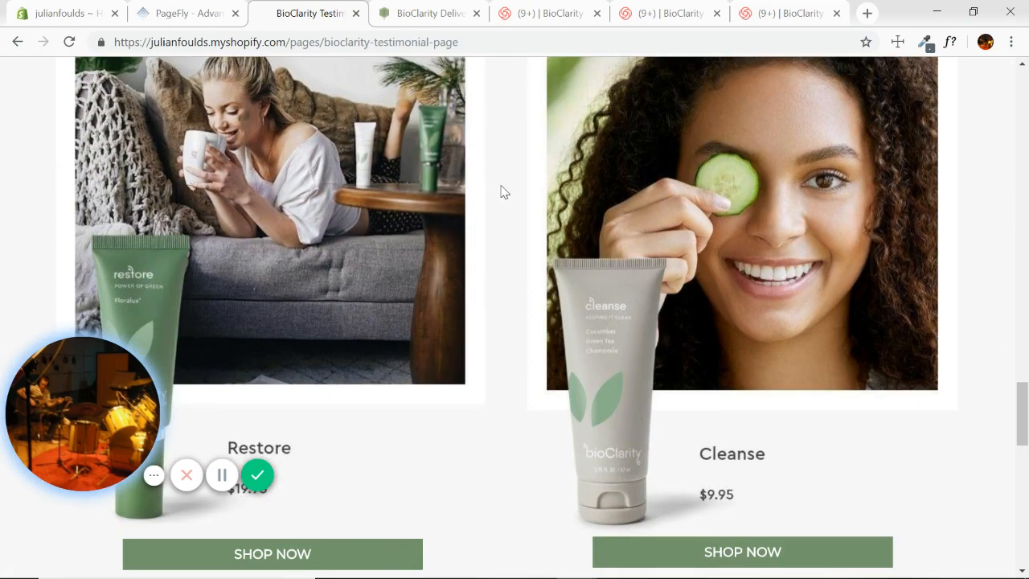
scroll(down, 3)
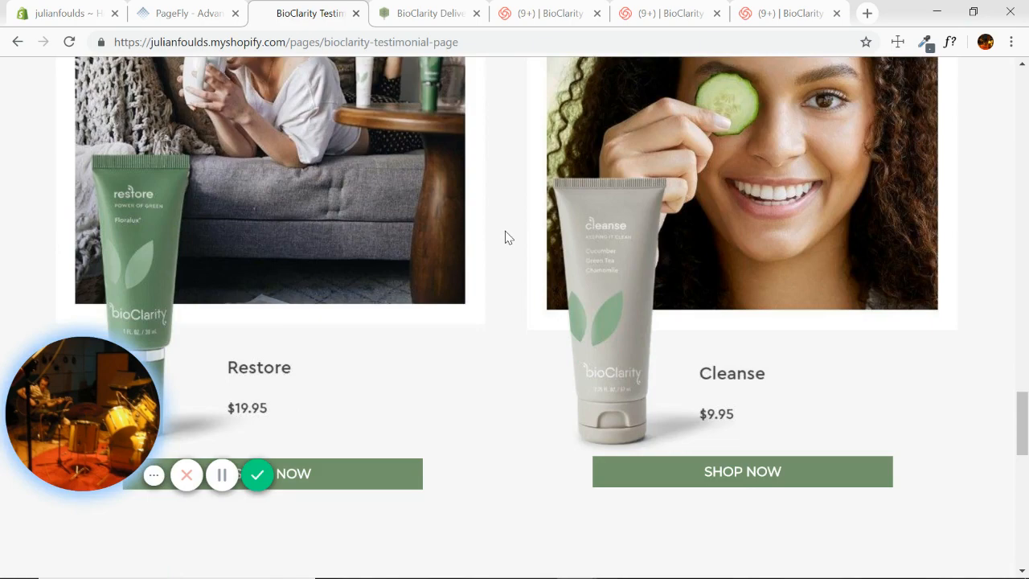
scroll(down, 3)
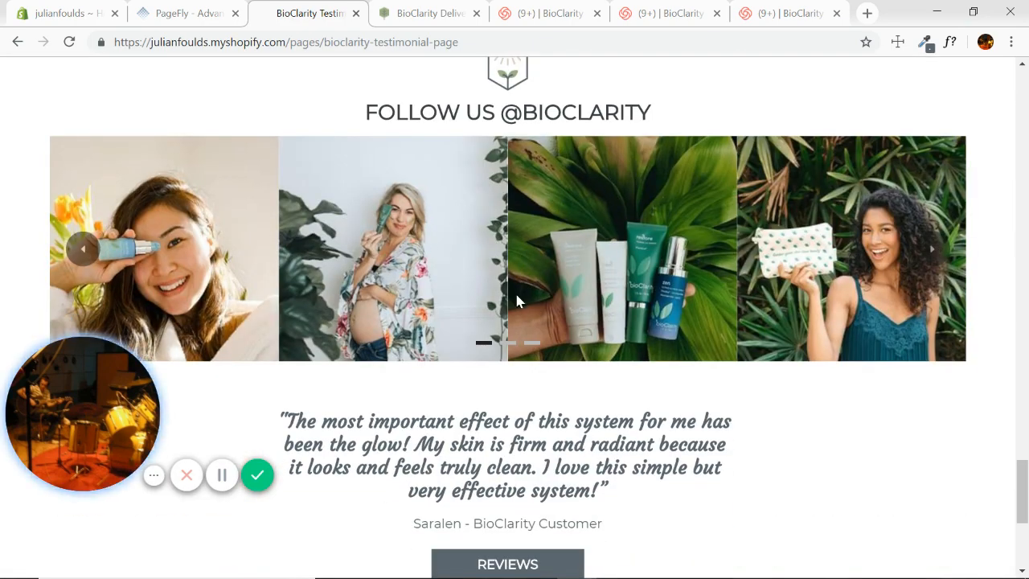
click(932, 248)
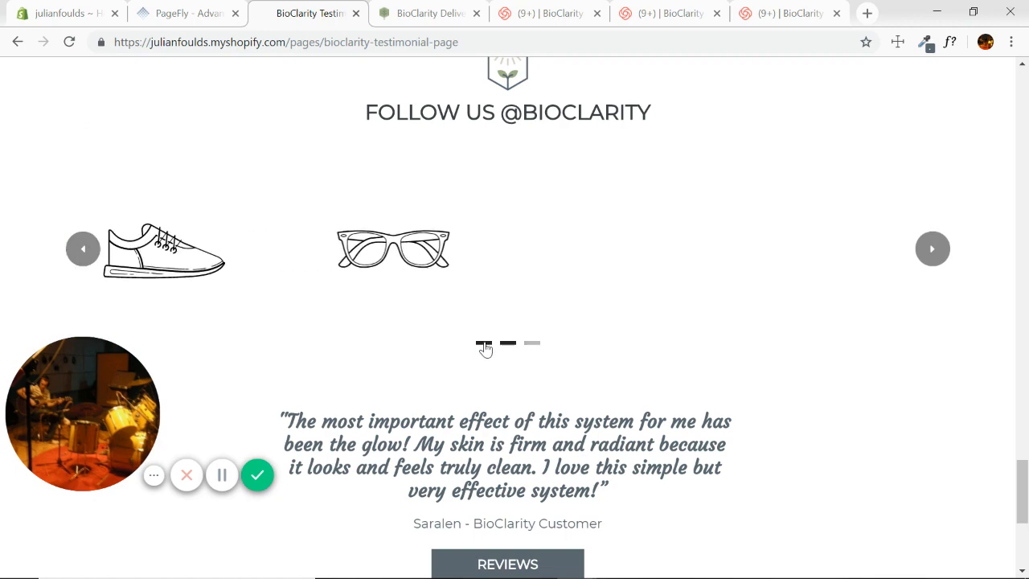
scroll(down, 3)
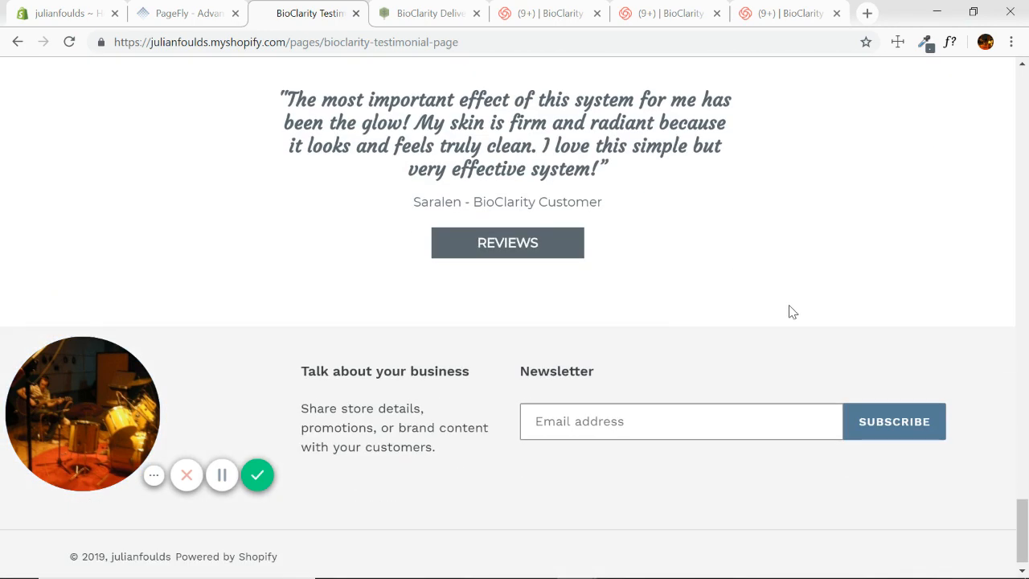
click(427, 13)
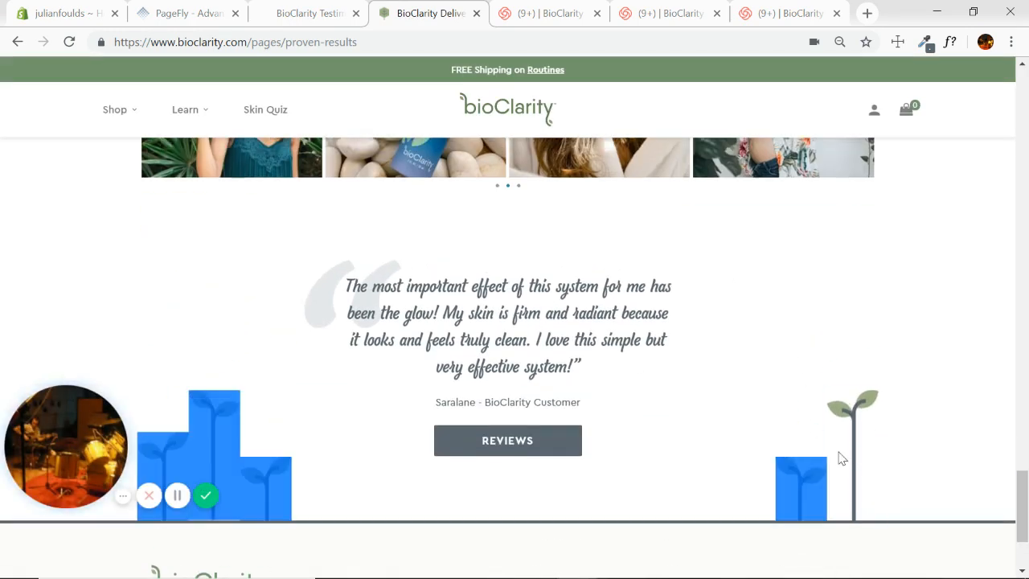
mouse_move(843, 426)
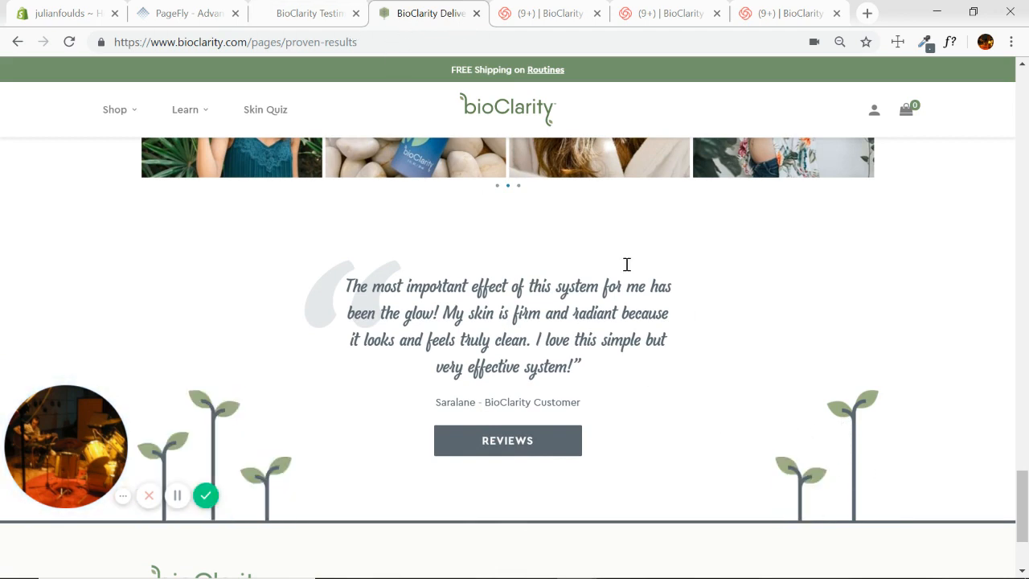
click(308, 13)
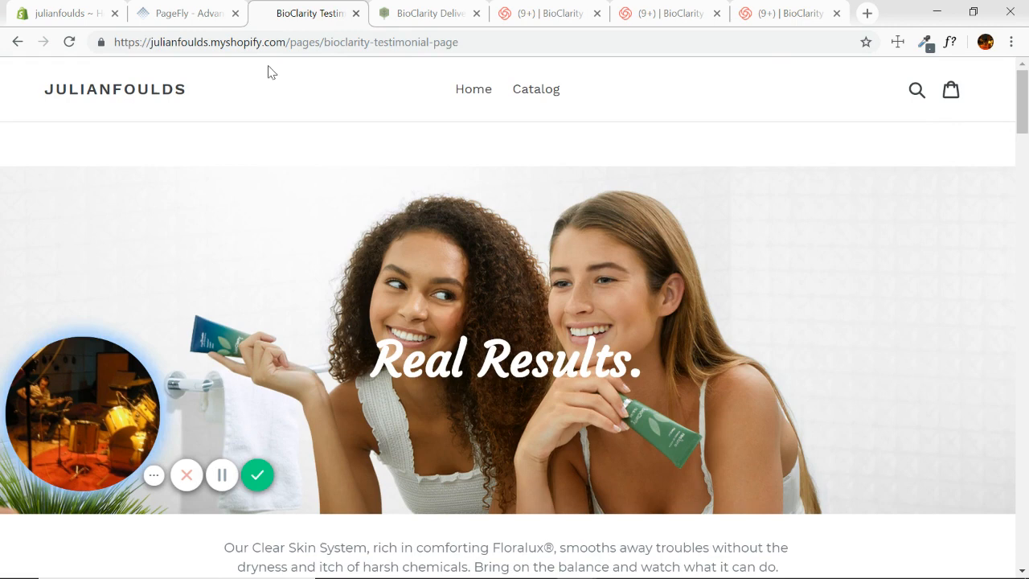
mouse_move(257, 474)
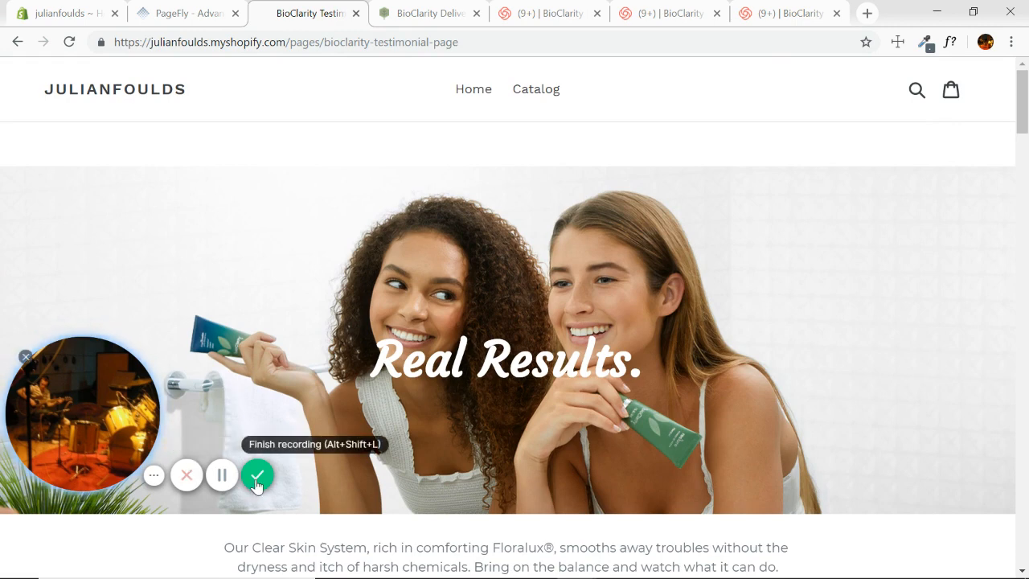